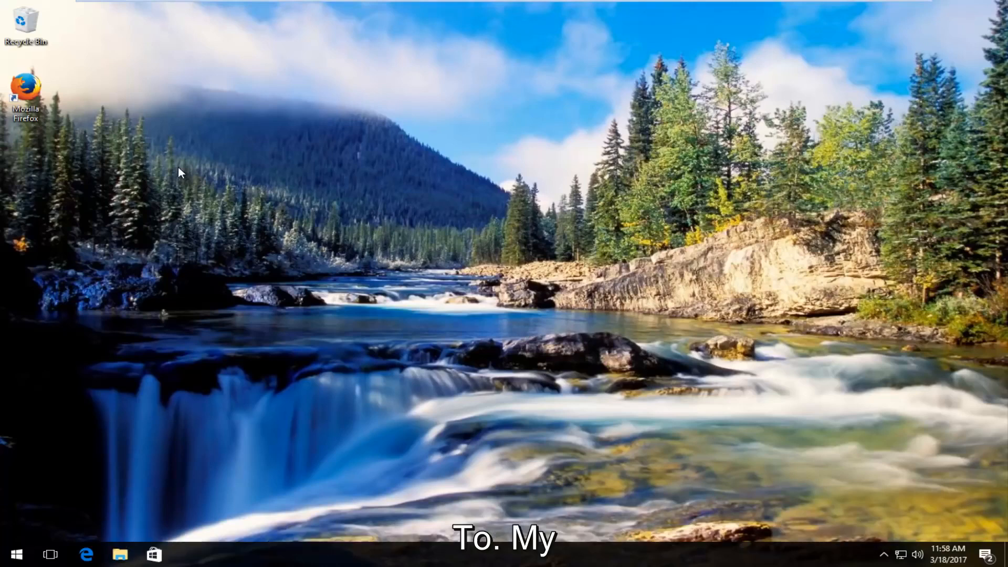
{"action": "mouse_move", "coordinate": [221, 177]}
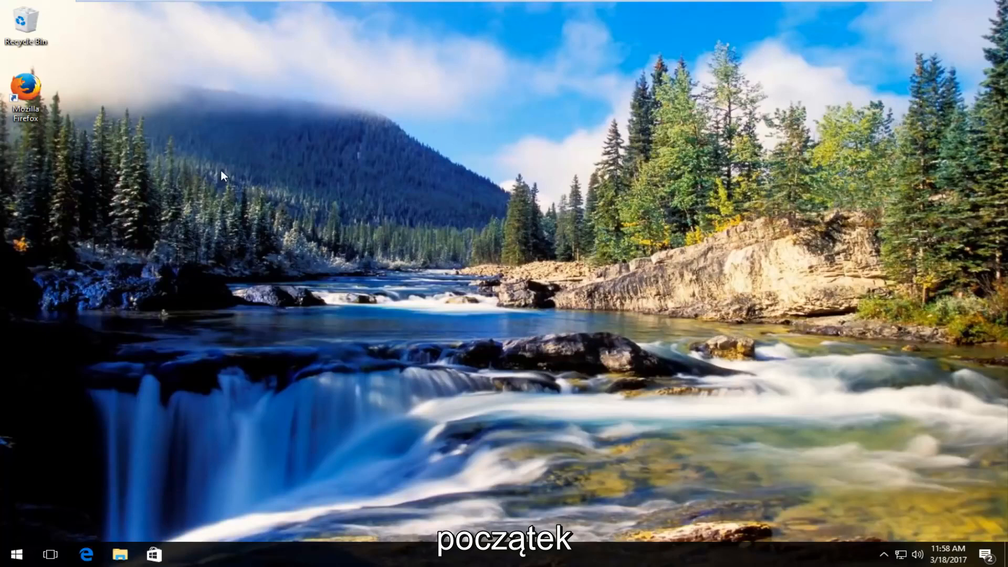
Step: Search the Start menu for "system"
{"action": "left_click", "coordinate": [14, 553]}
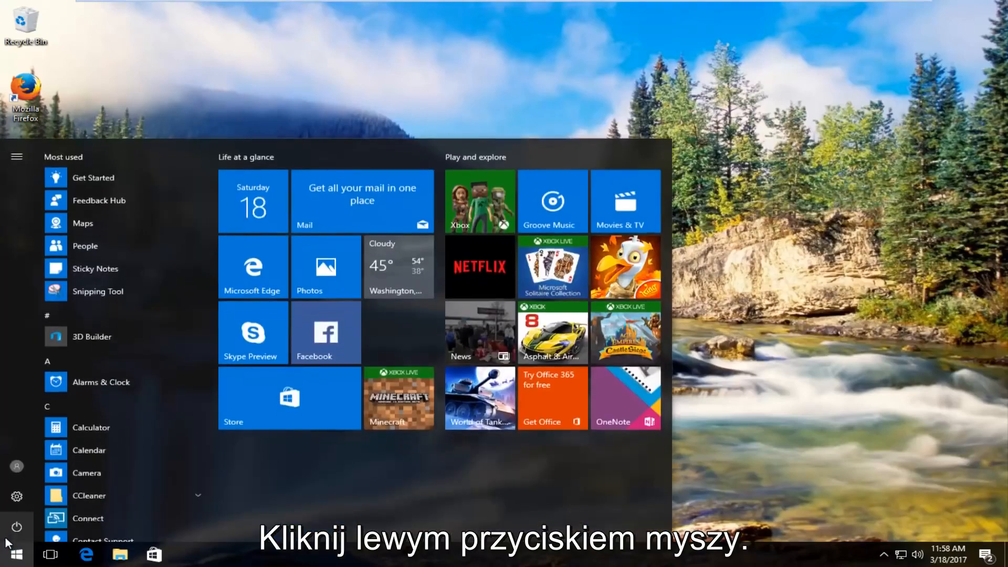
{"action": "mouse_move", "coordinate": [16, 527]}
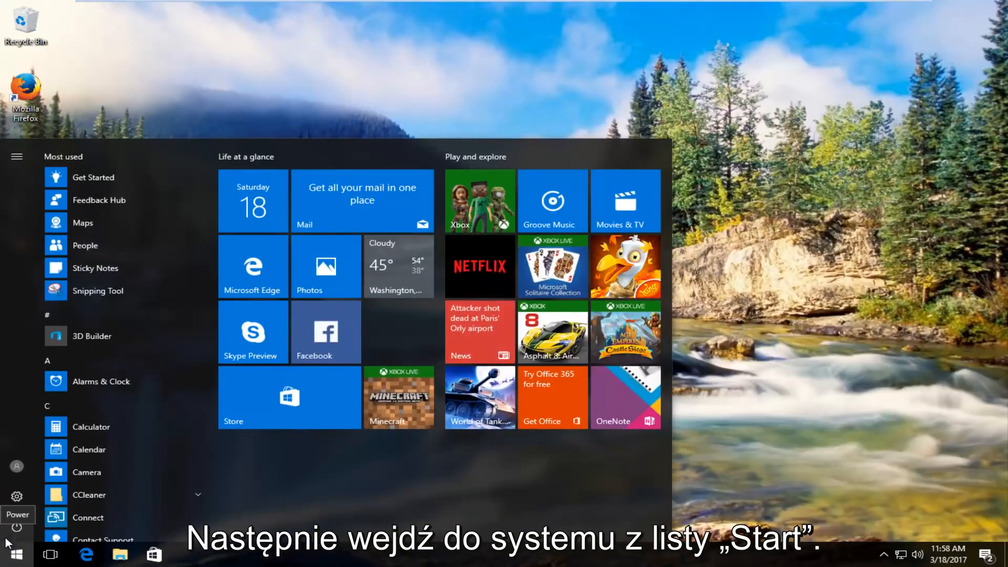
{"action": "type", "text": "system"}
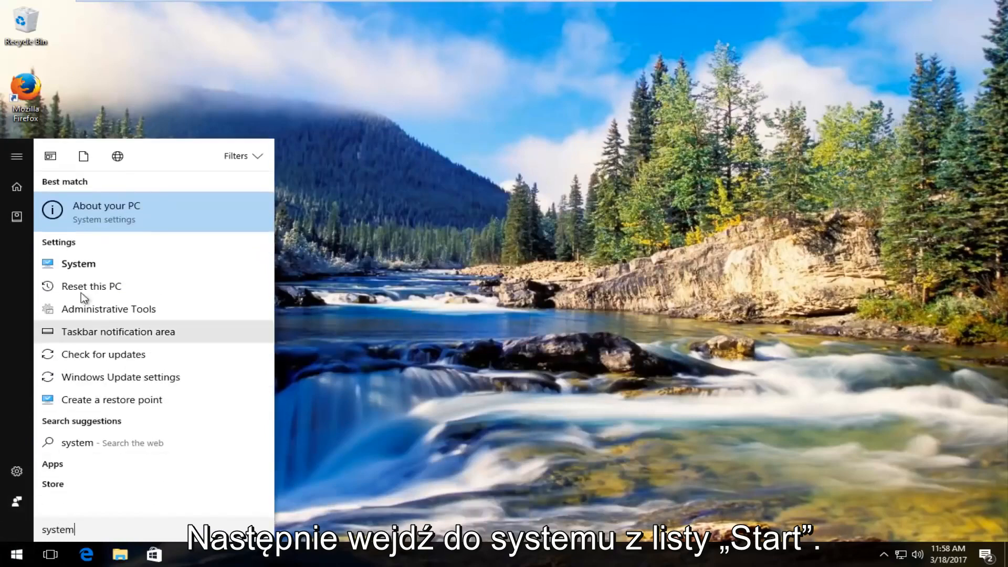
{"action": "mouse_move", "coordinate": [66, 181]}
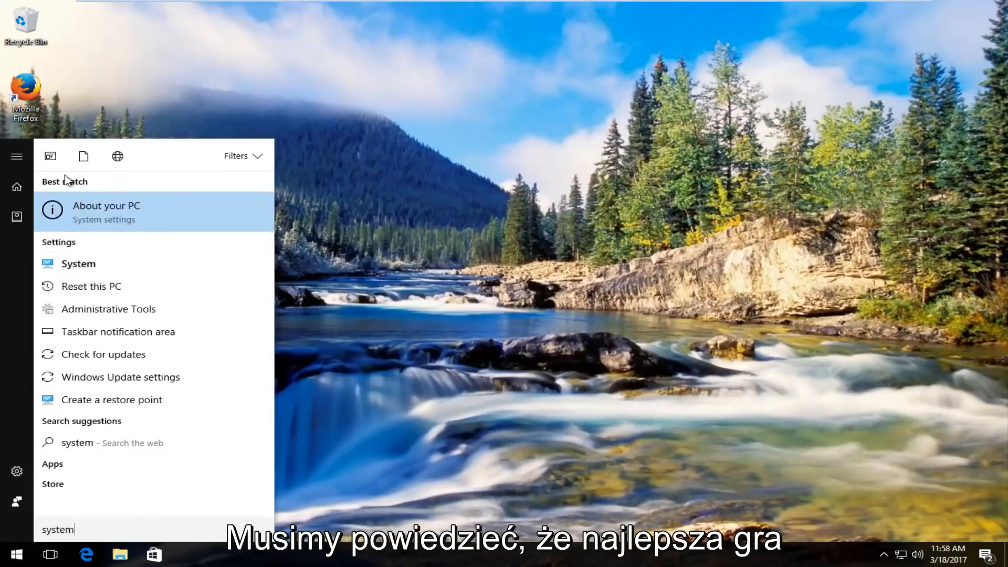
{"action": "mouse_move", "coordinate": [112, 217]}
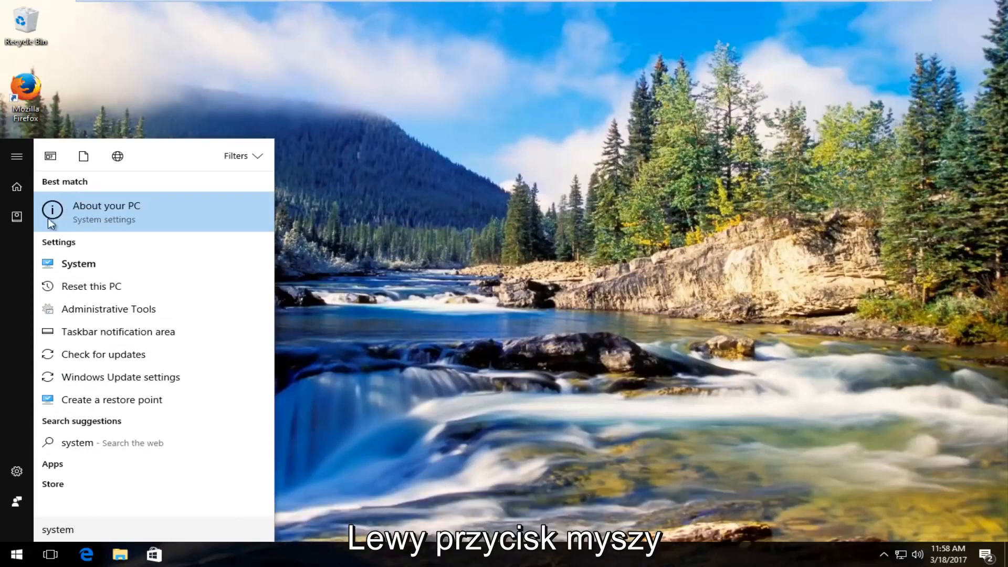
{"action": "mouse_move", "coordinate": [56, 208]}
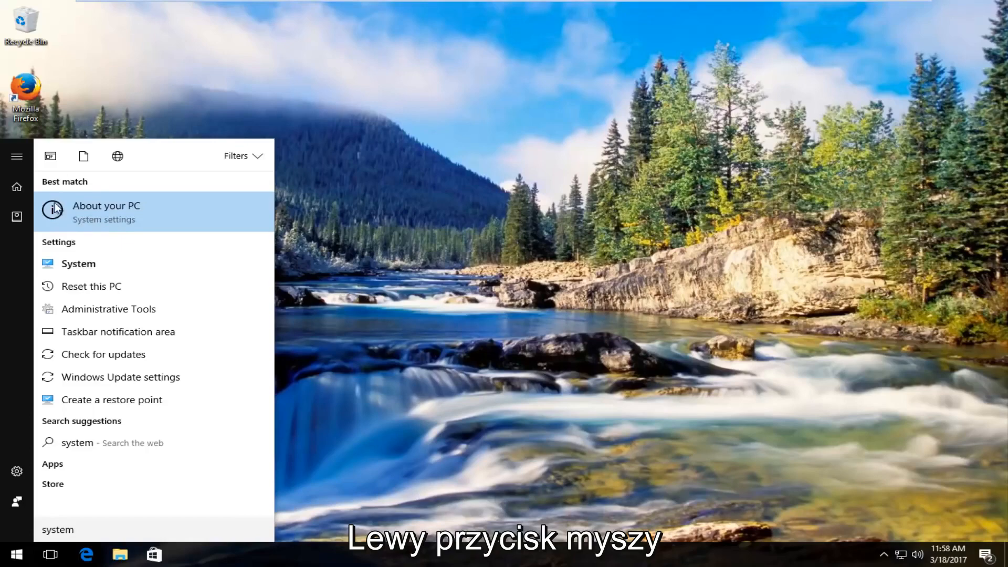
Step: Open About your PC and scroll down to its Related settings list
{"action": "left_click", "coordinate": [106, 206]}
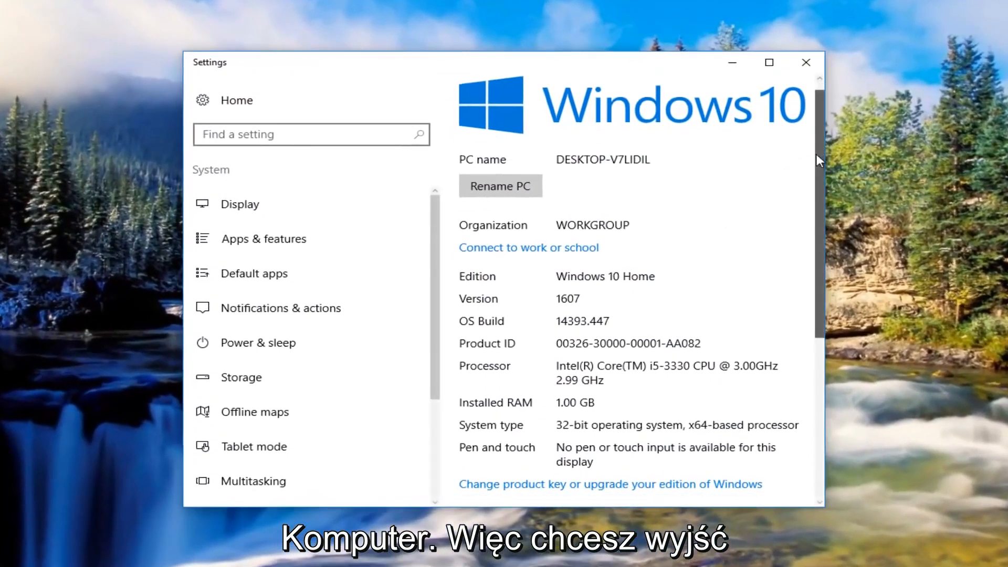
{"action": "scroll", "scroll_direction": "down", "scroll_amount": 3}
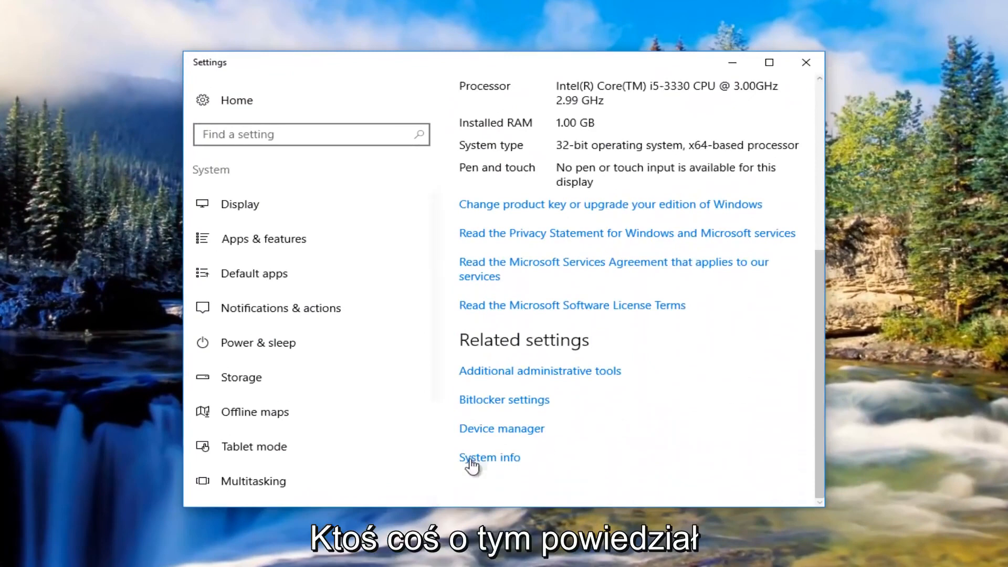
{"action": "mouse_move", "coordinate": [521, 351]}
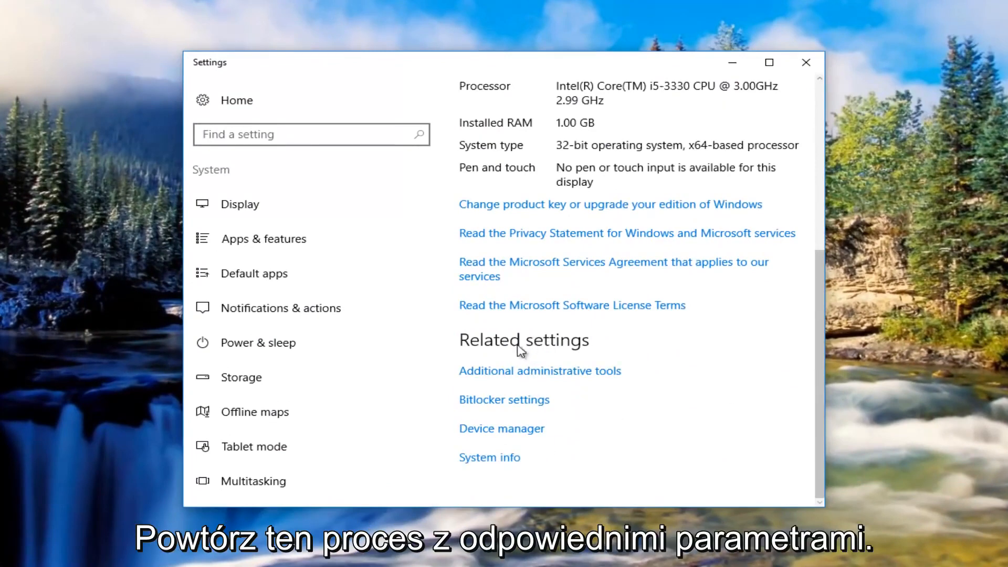
{"action": "scroll", "scroll_direction": "up", "scroll_amount": 3}
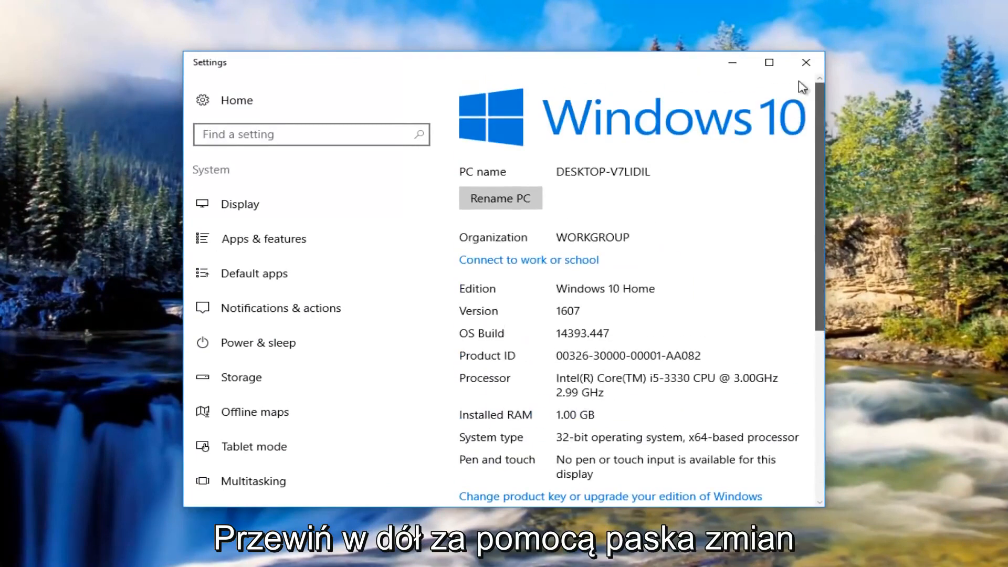
{"action": "scroll", "scroll_direction": "down", "scroll_amount": 3}
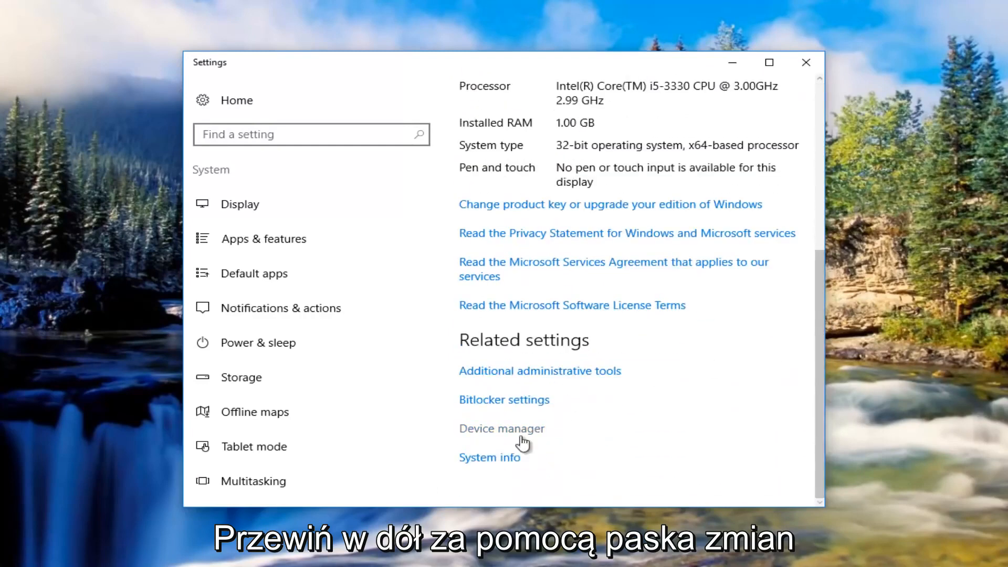
{"action": "mouse_move", "coordinate": [500, 463]}
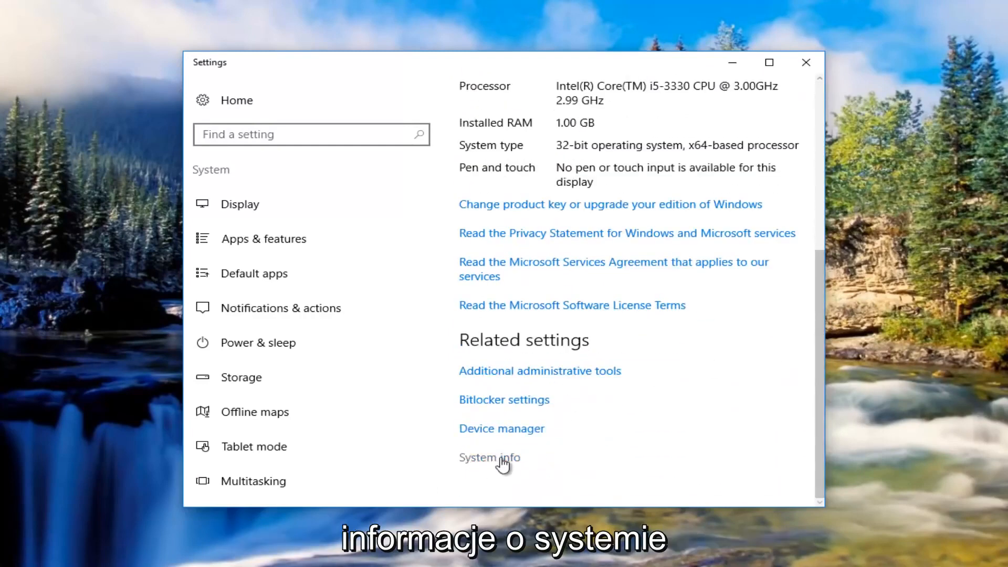
Step: Open System info, then Advanced system settings, and show the Hardware tab
{"action": "left_click", "coordinate": [488, 457]}
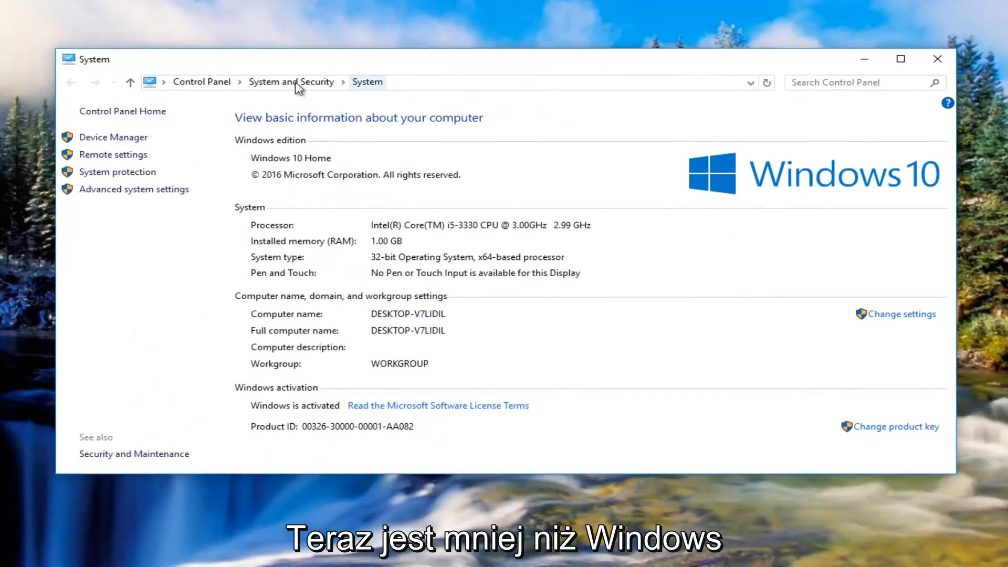
{"action": "mouse_move", "coordinate": [195, 167]}
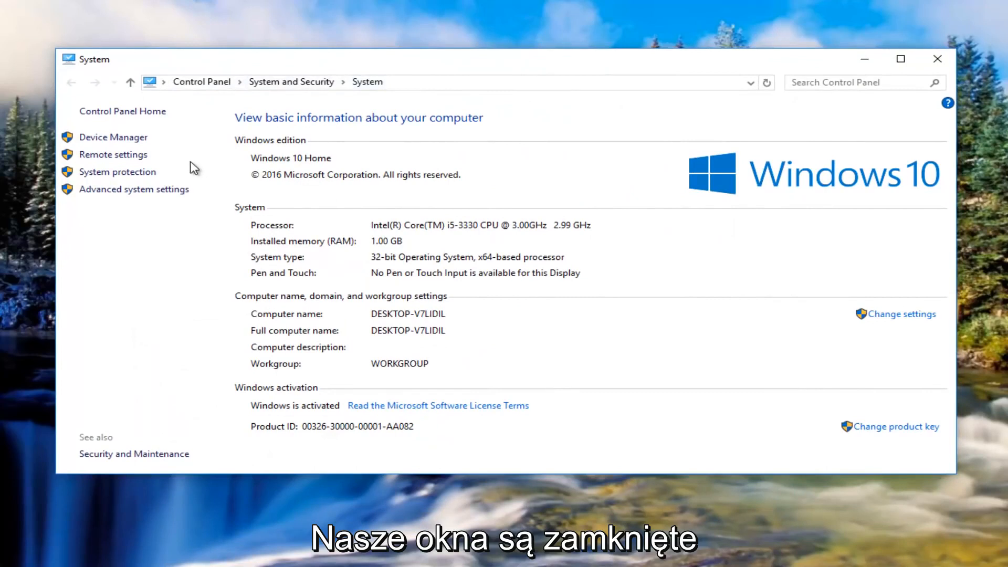
{"action": "mouse_move", "coordinate": [183, 188]}
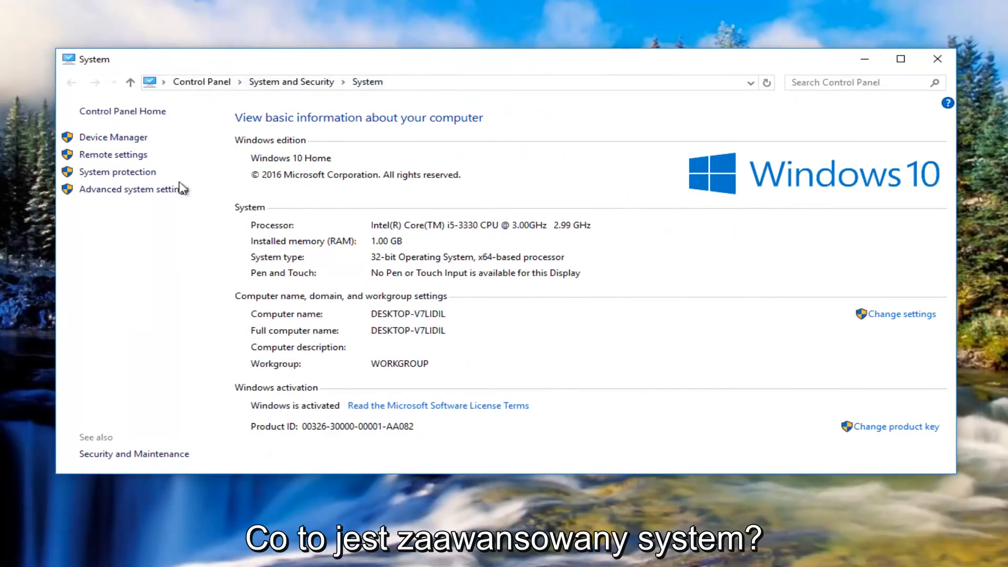
{"action": "mouse_move", "coordinate": [134, 189]}
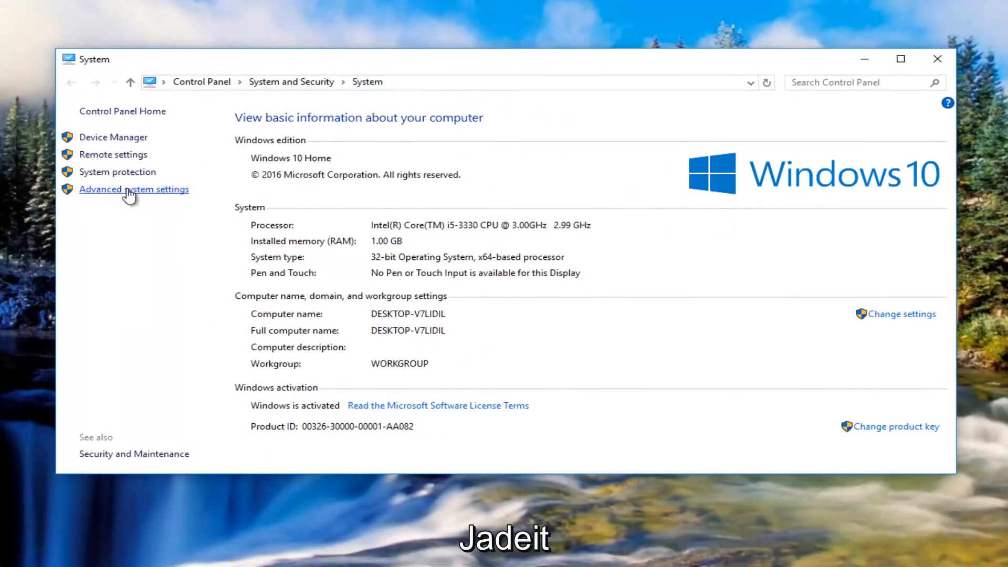
{"action": "left_click", "coordinate": [134, 189]}
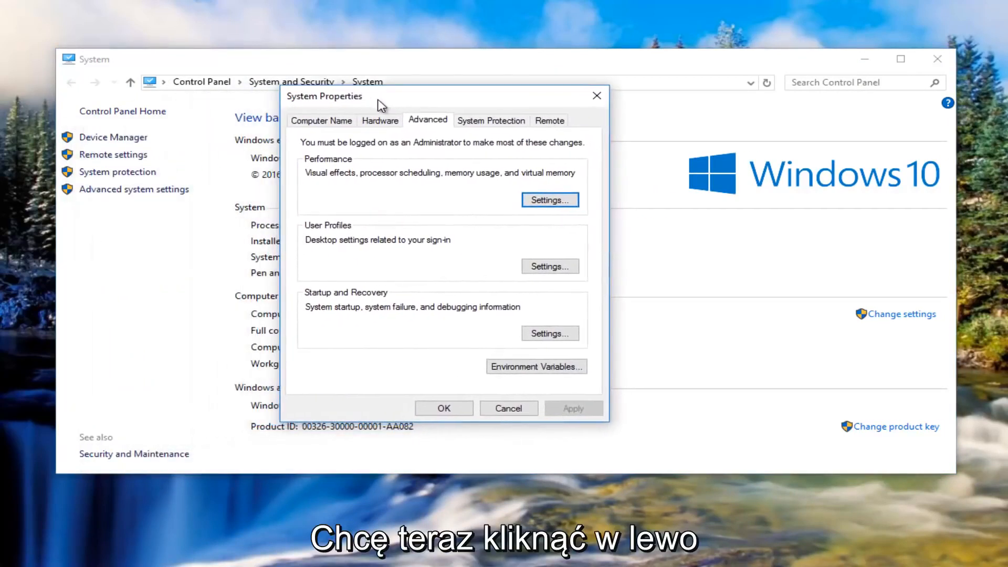
{"action": "mouse_move", "coordinate": [379, 120]}
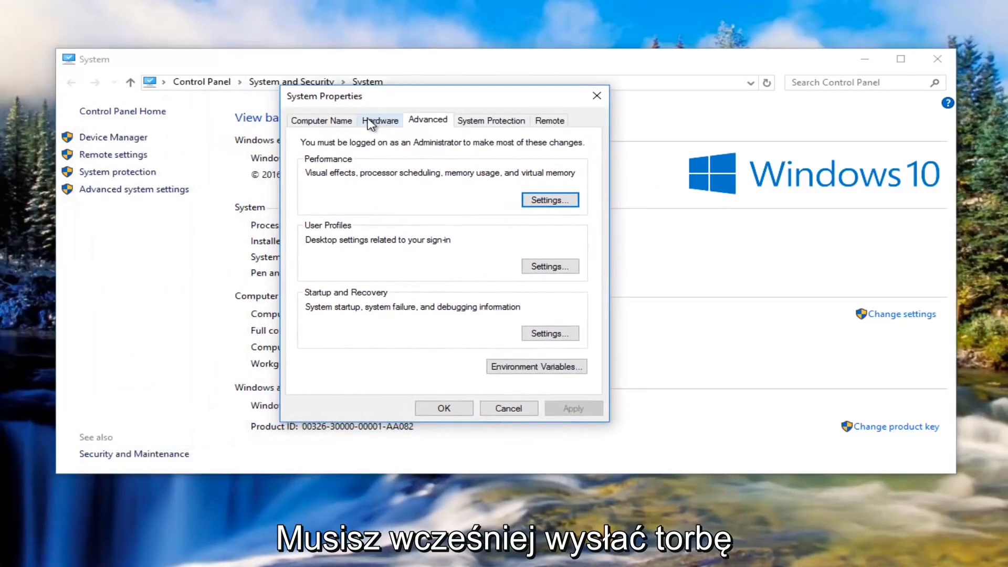
{"action": "left_click", "coordinate": [380, 120]}
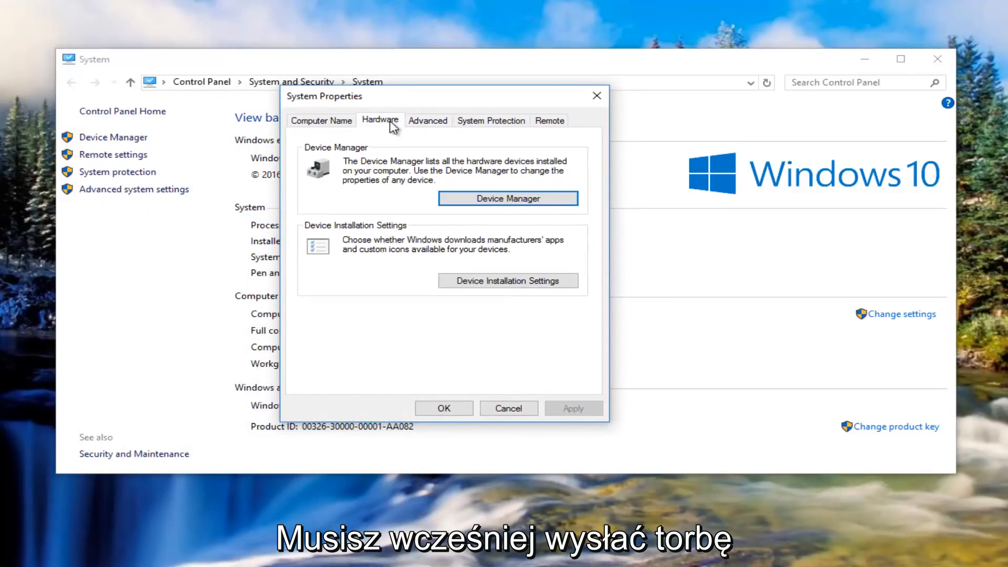
{"action": "mouse_move", "coordinate": [360, 232]}
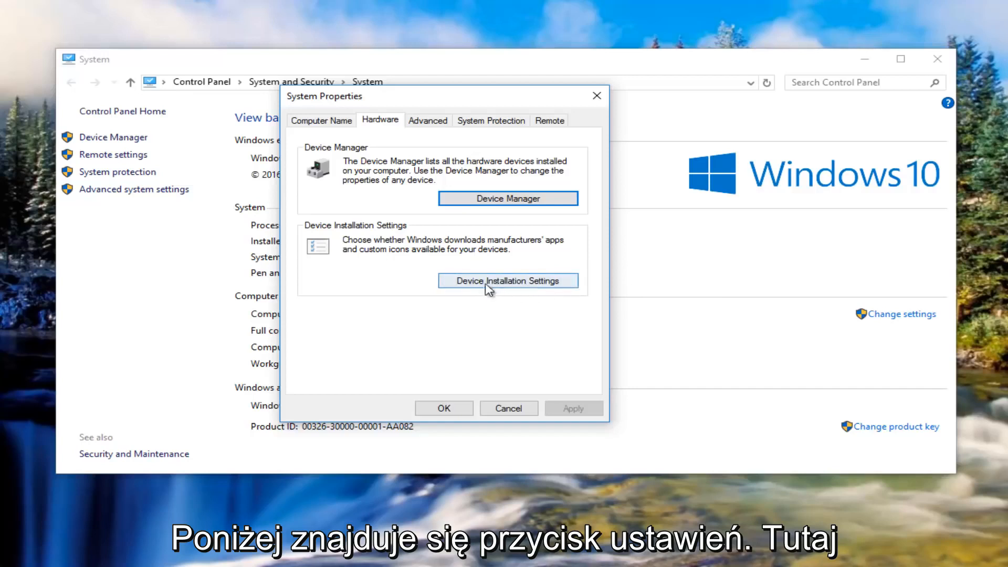
Step: Review Device installation settings (automatic downloads No), then close it and the System window
{"action": "left_click", "coordinate": [507, 280]}
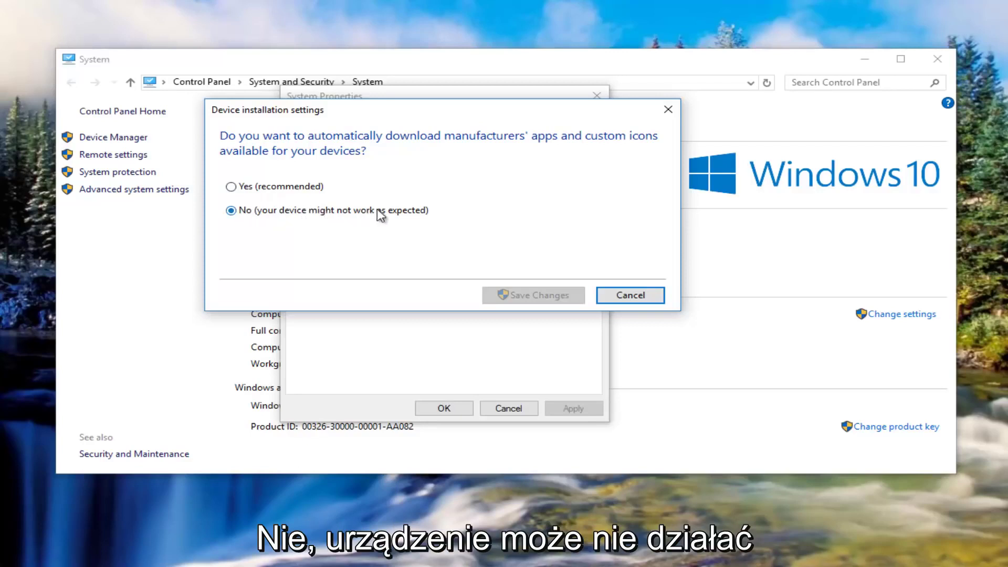
{"action": "mouse_move", "coordinate": [526, 295]}
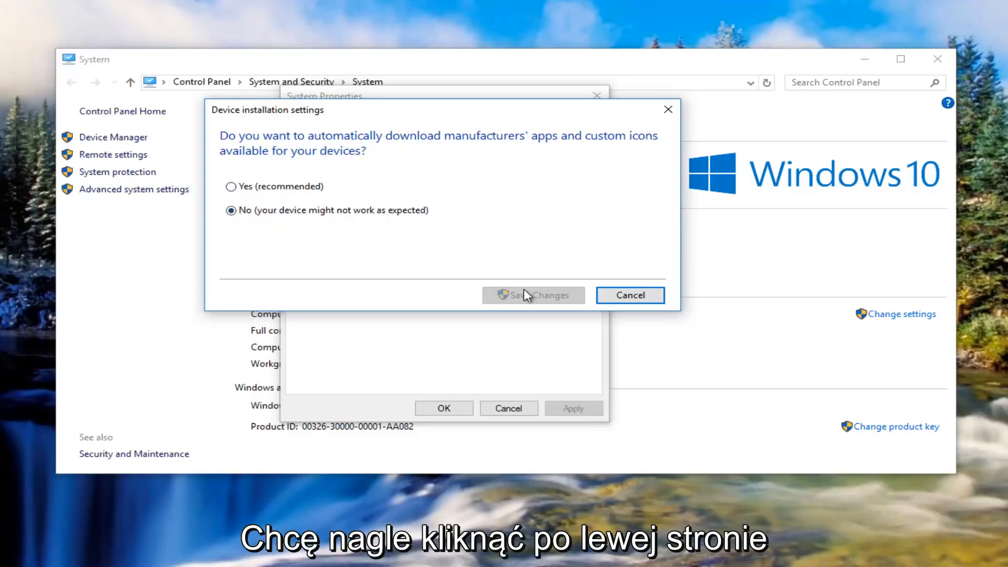
{"action": "mouse_move", "coordinate": [668, 111]}
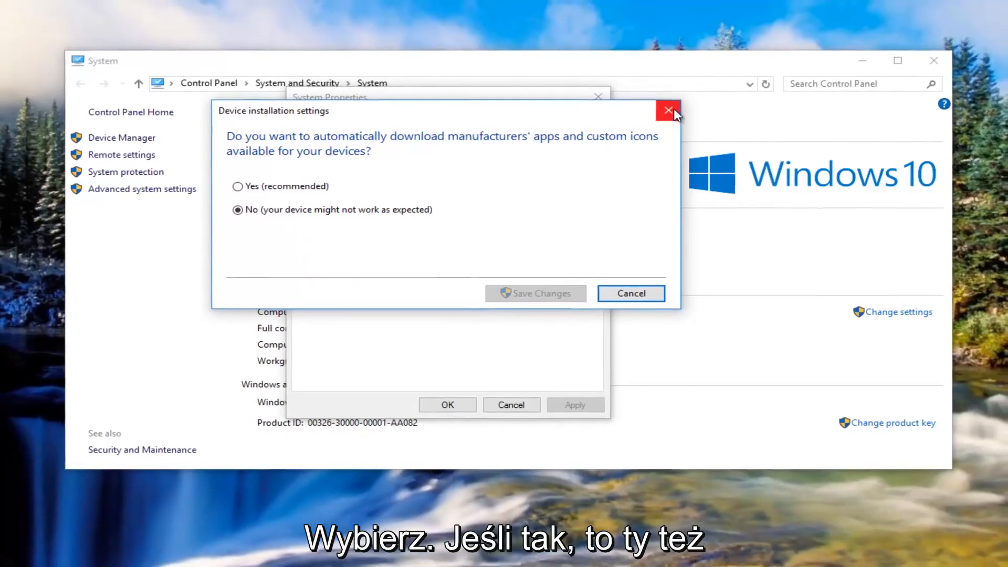
{"action": "left_click", "coordinate": [668, 110]}
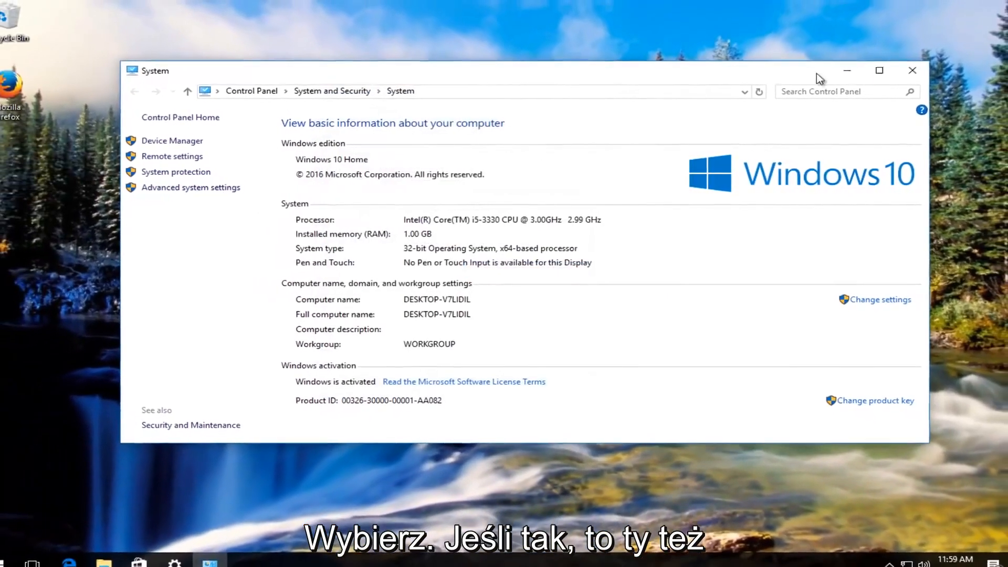
{"action": "left_click", "coordinate": [911, 70]}
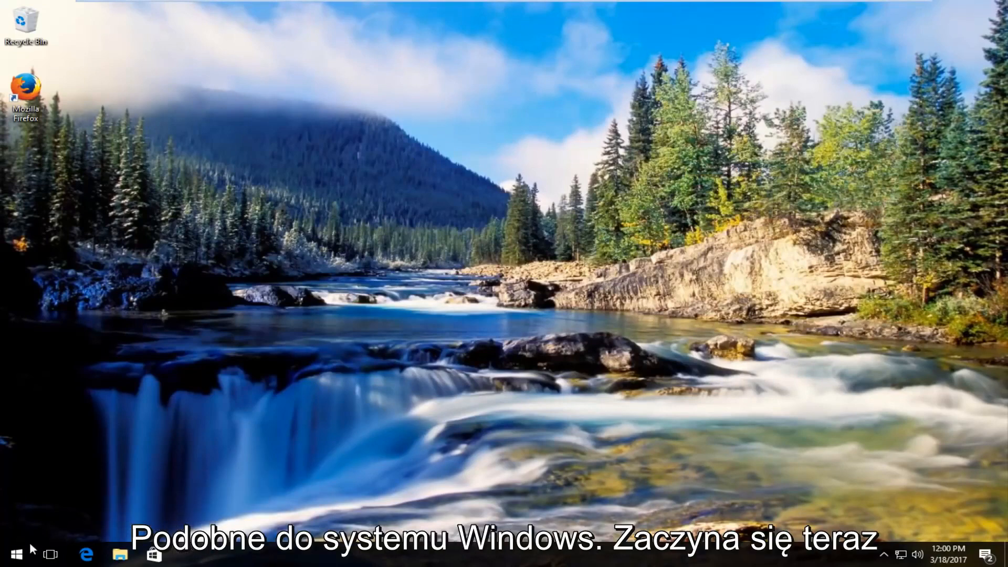
Step: Search the Start menu for "device mana" and launch Device Manager
{"action": "left_click", "coordinate": [12, 554]}
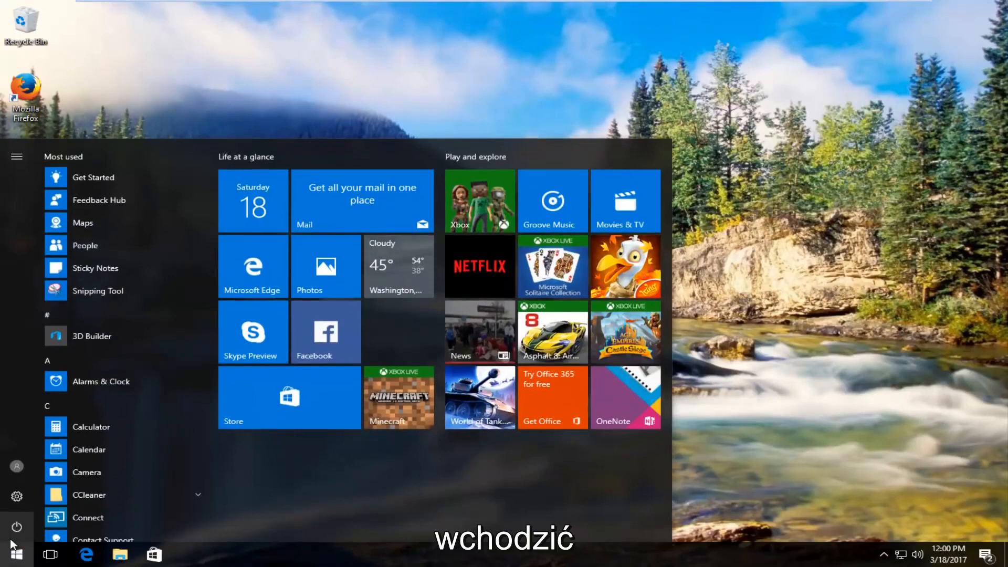
{"action": "type", "text": "device manager"}
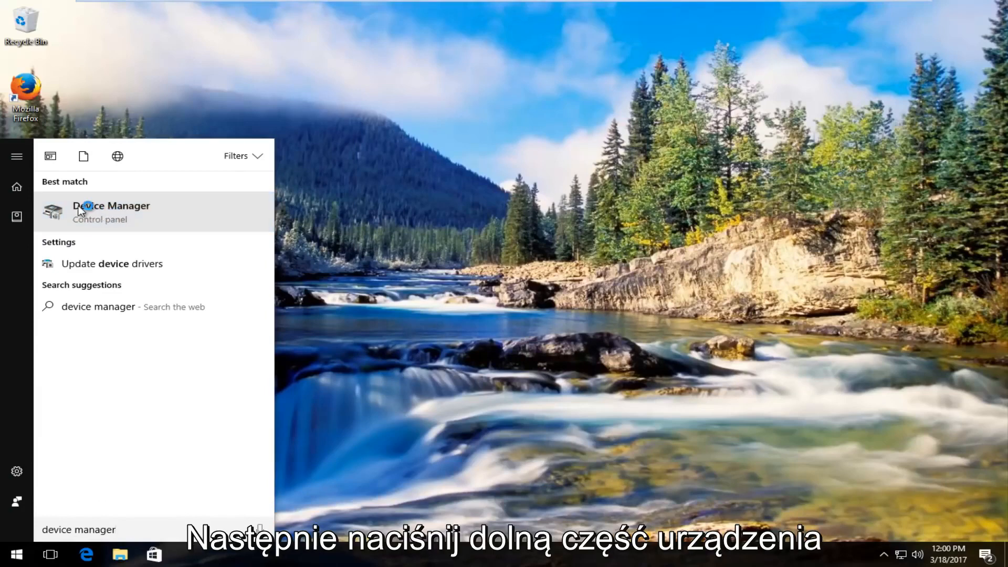
{"action": "left_click", "coordinate": [111, 205]}
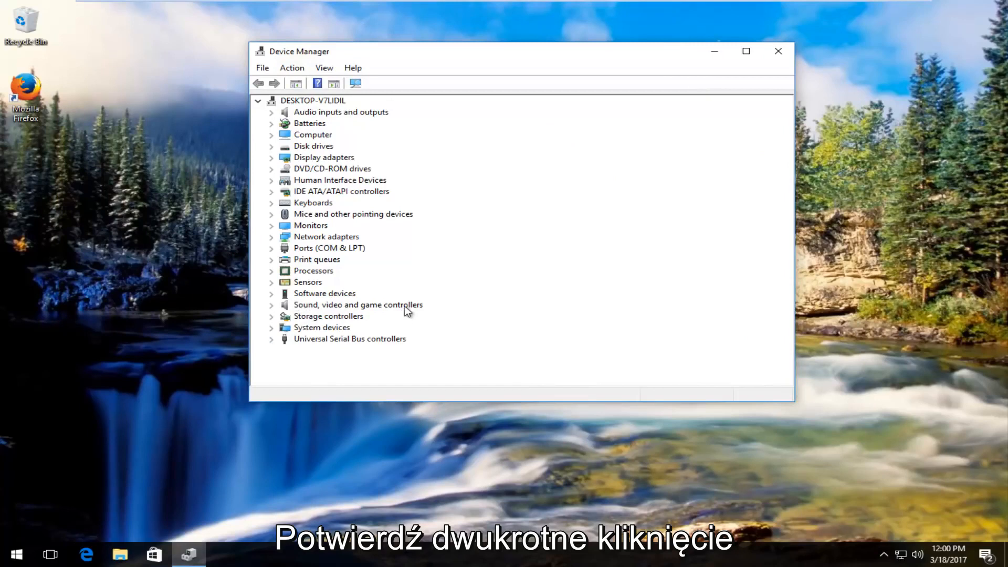
{"action": "mouse_move", "coordinate": [314, 309]}
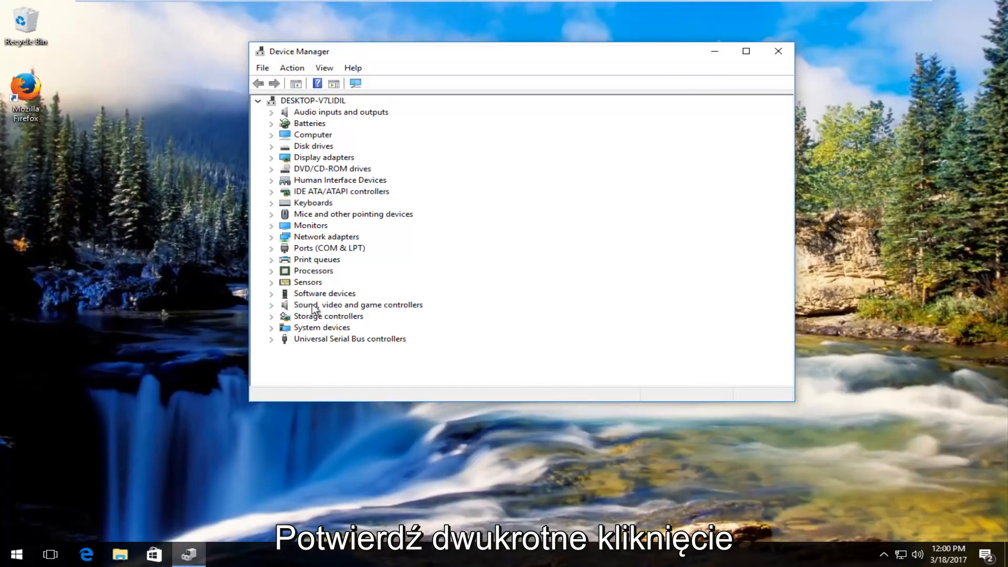
{"action": "mouse_move", "coordinate": [273, 312]}
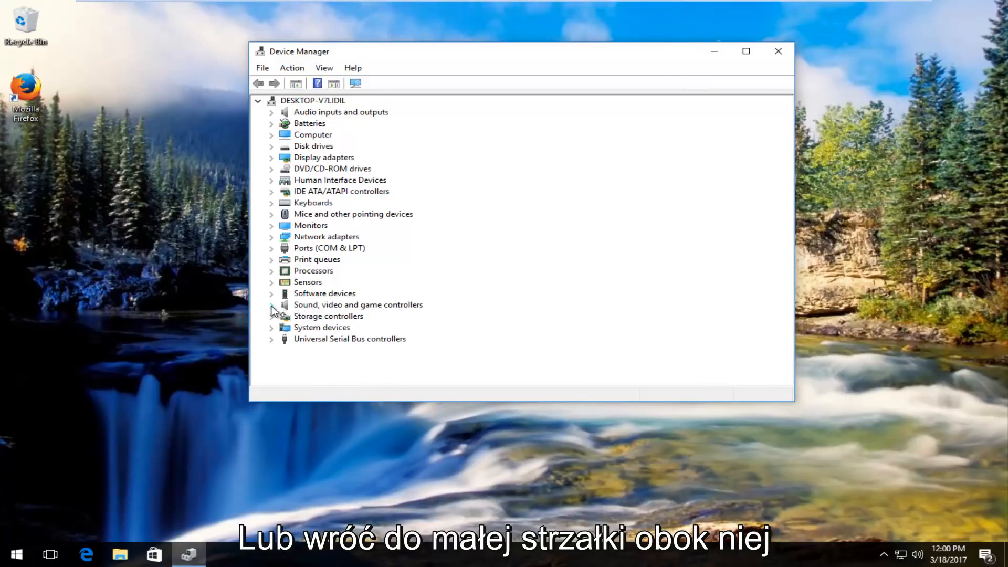
Step: Expand Sound, video and game controllers and select High Definition Audio Device
{"action": "left_click", "coordinate": [272, 304]}
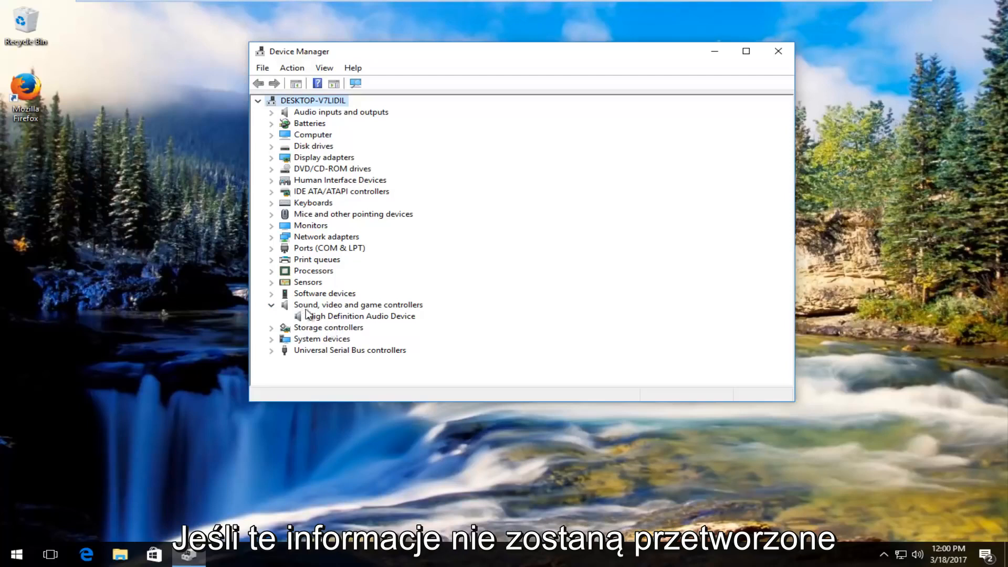
{"action": "left_click", "coordinate": [360, 316]}
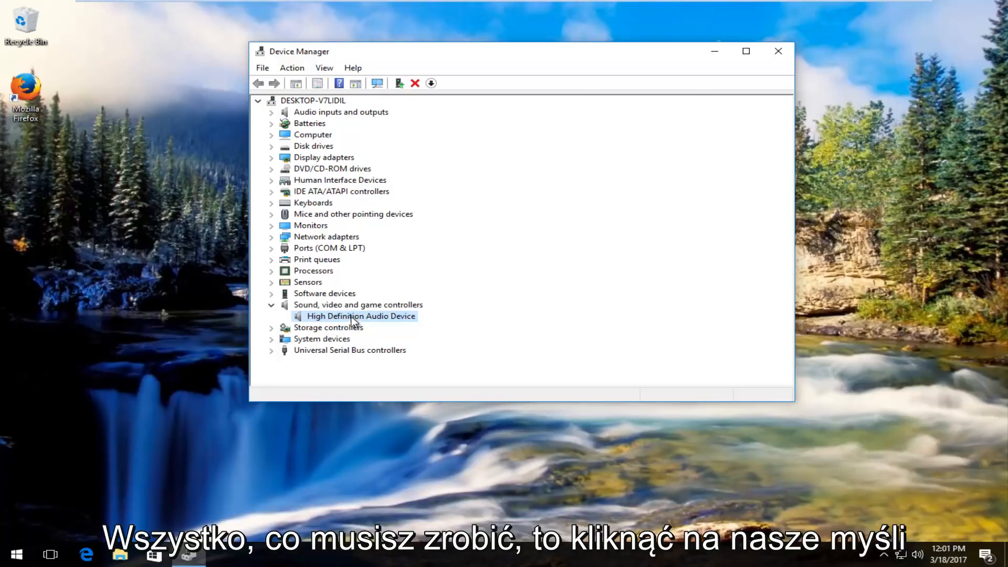
Step: Run an automatic driver update search for High Definition Audio Device
{"action": "right_click", "coordinate": [361, 316]}
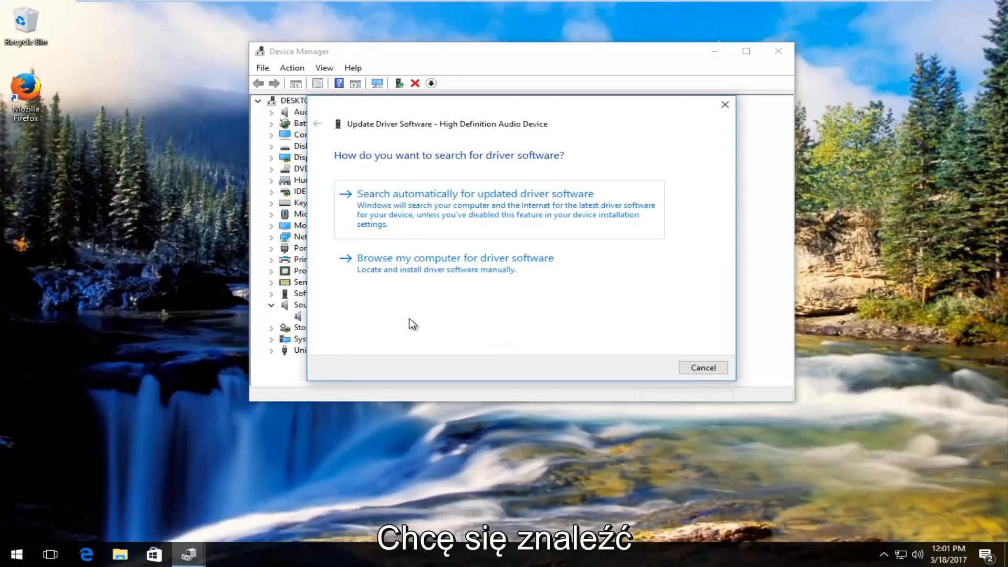
{"action": "left_click", "coordinate": [474, 193]}
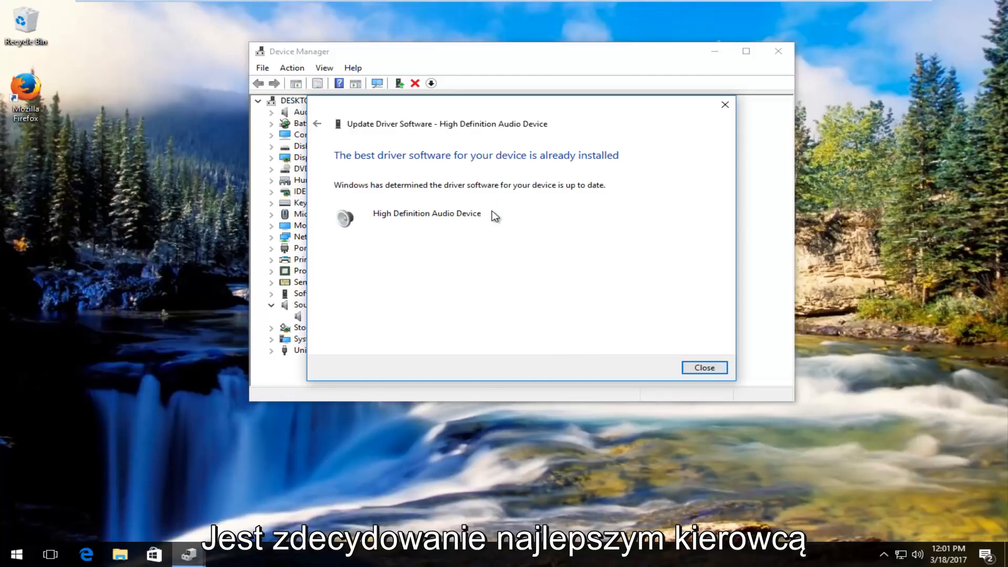
{"action": "mouse_move", "coordinate": [456, 145]}
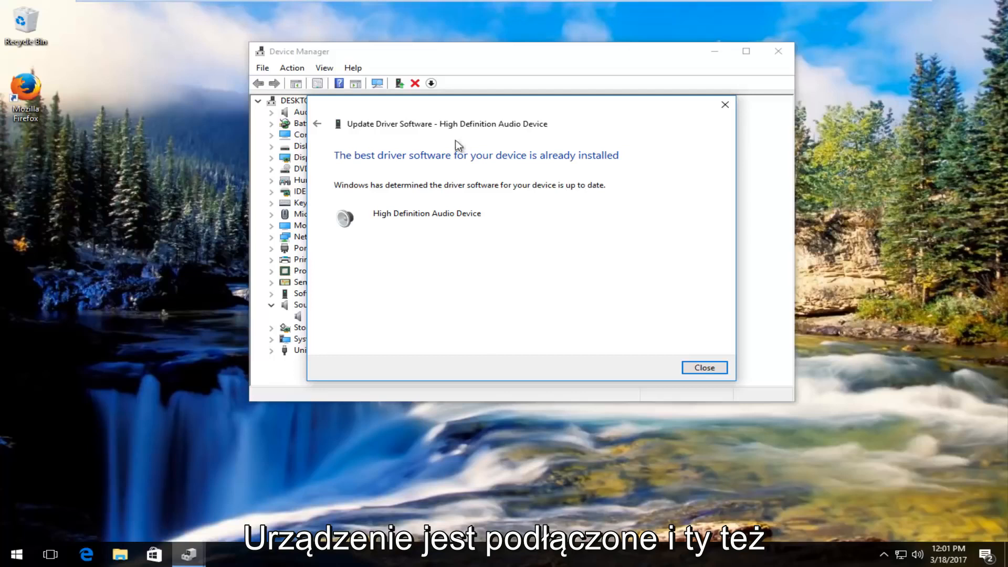
Step: Close the "best driver already installed" result dialog
{"action": "left_click", "coordinate": [704, 367]}
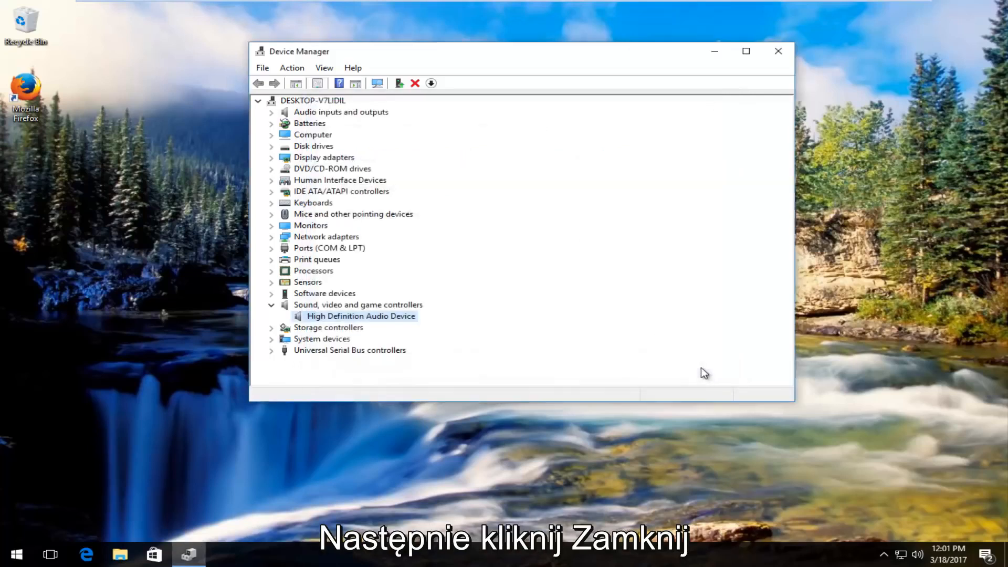
{"action": "mouse_move", "coordinate": [296, 317]}
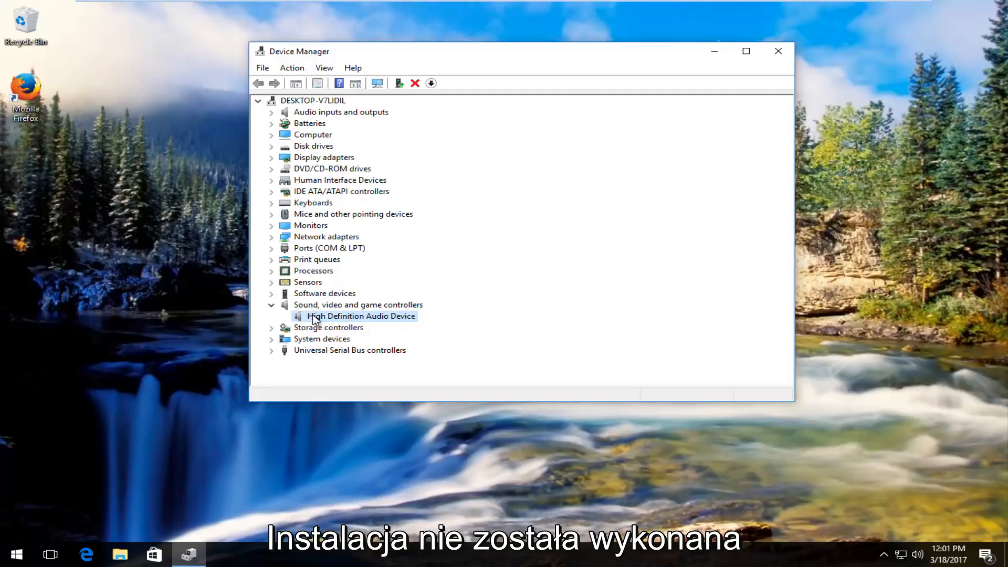
{"action": "right_click", "coordinate": [360, 316]}
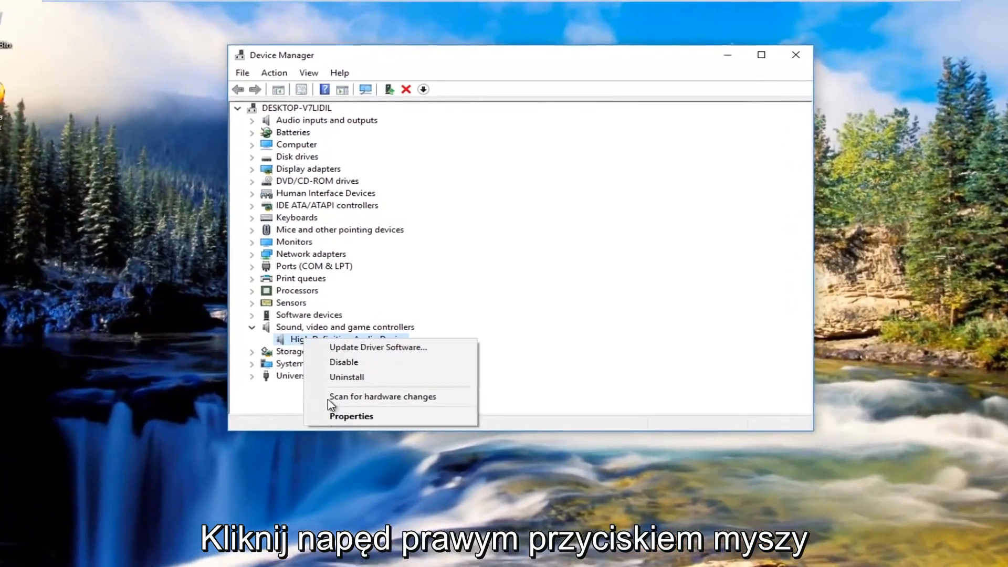
{"action": "left_click", "coordinate": [378, 346]}
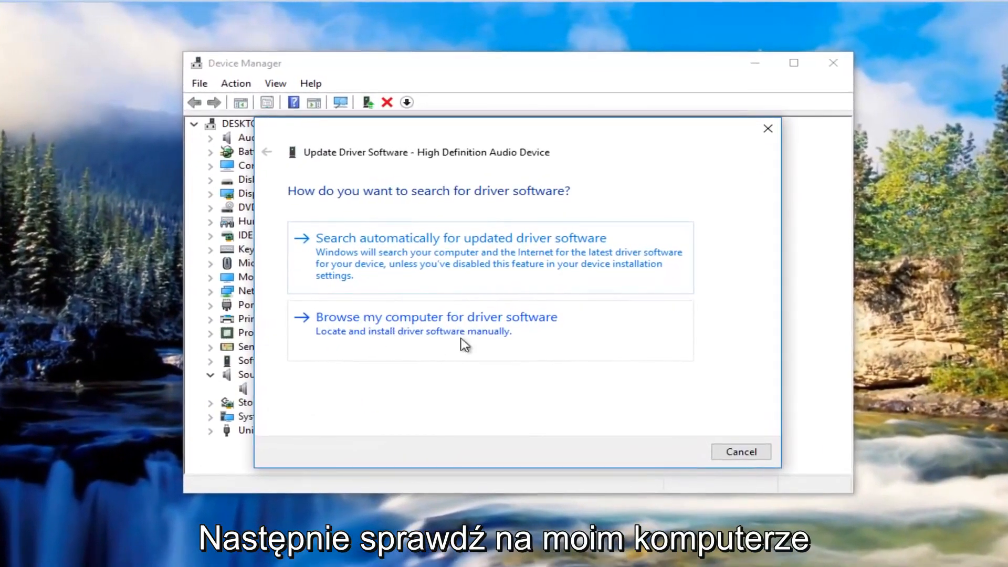
{"action": "mouse_move", "coordinate": [716, 189]}
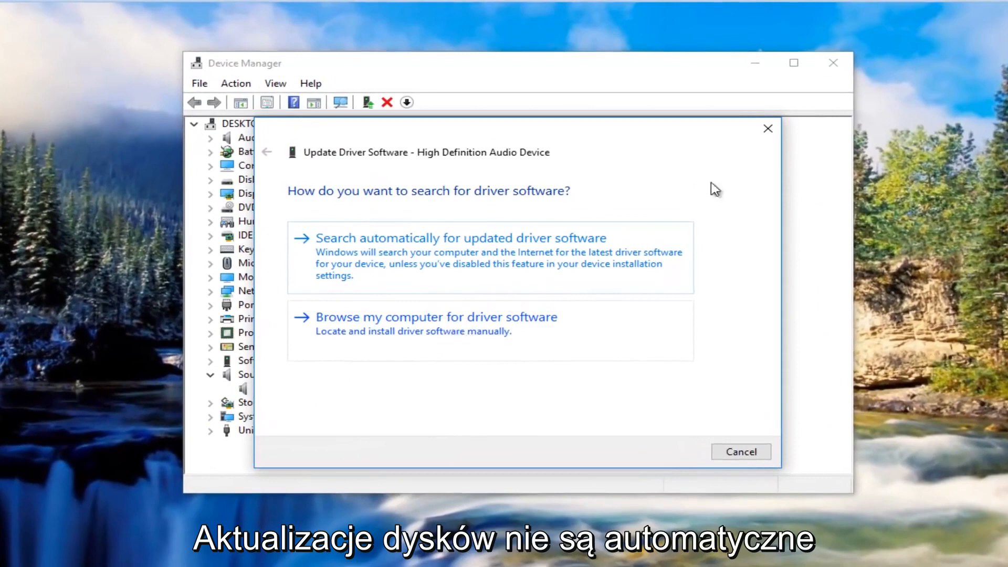
{"action": "left_click", "coordinate": [739, 452]}
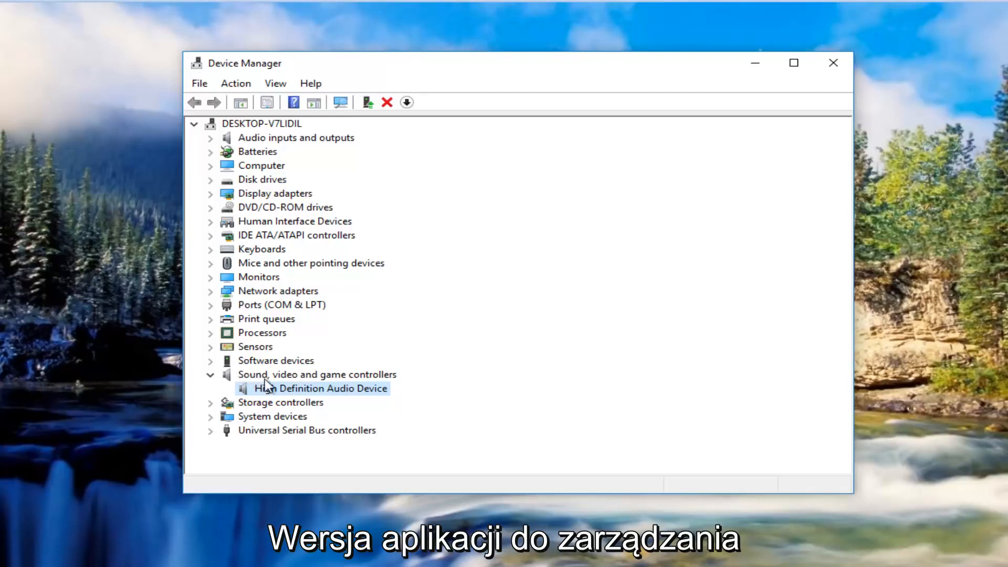
{"action": "mouse_move", "coordinate": [363, 396]}
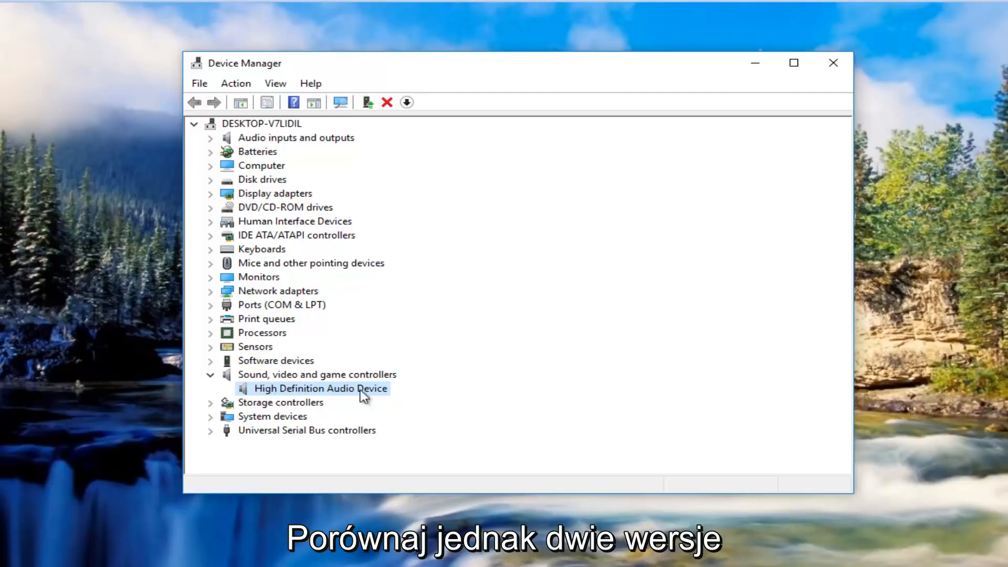
Step: Open Properties for High Definition Audio Device from its context menu
{"action": "right_click", "coordinate": [320, 387]}
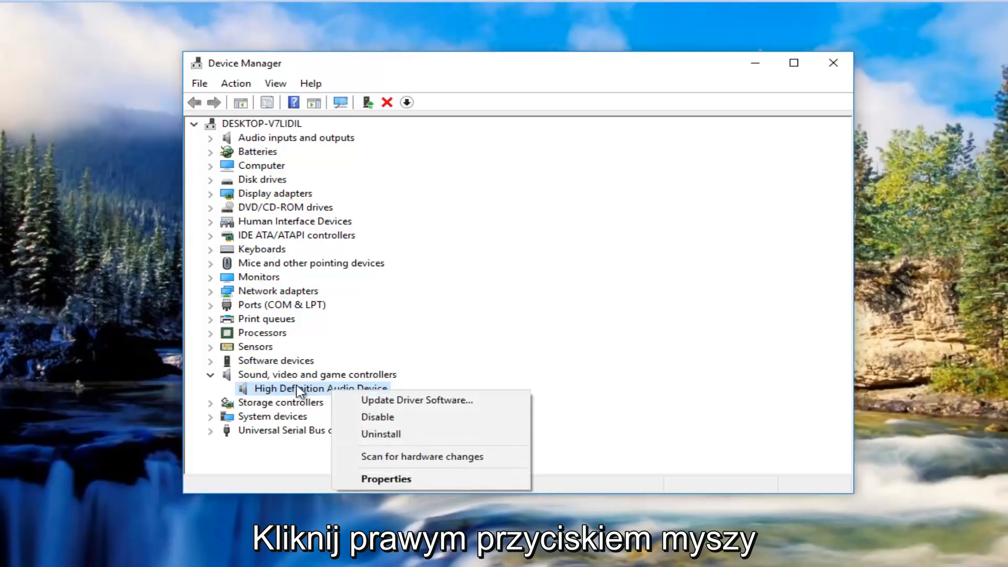
{"action": "mouse_move", "coordinate": [490, 355]}
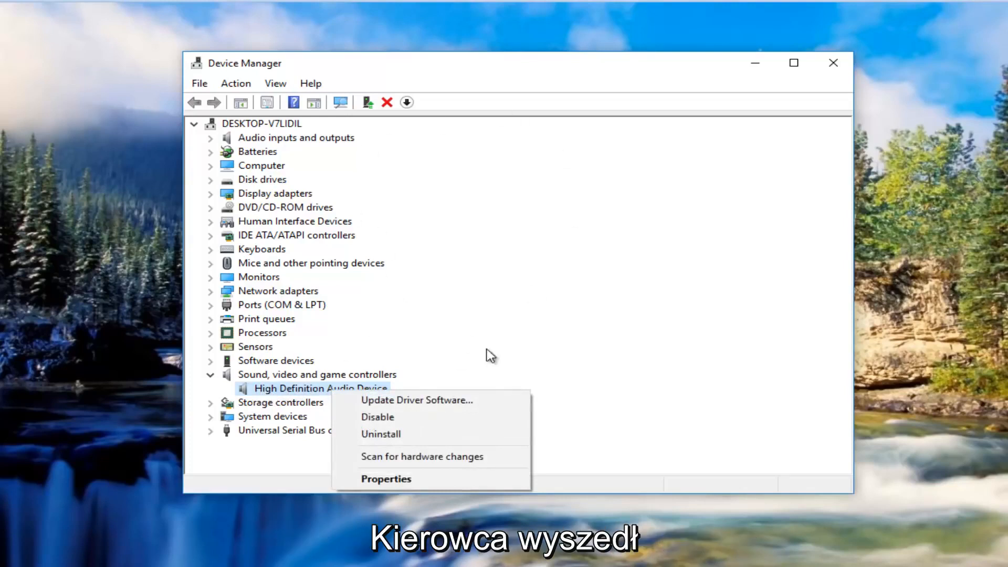
{"action": "left_click", "coordinate": [386, 478]}
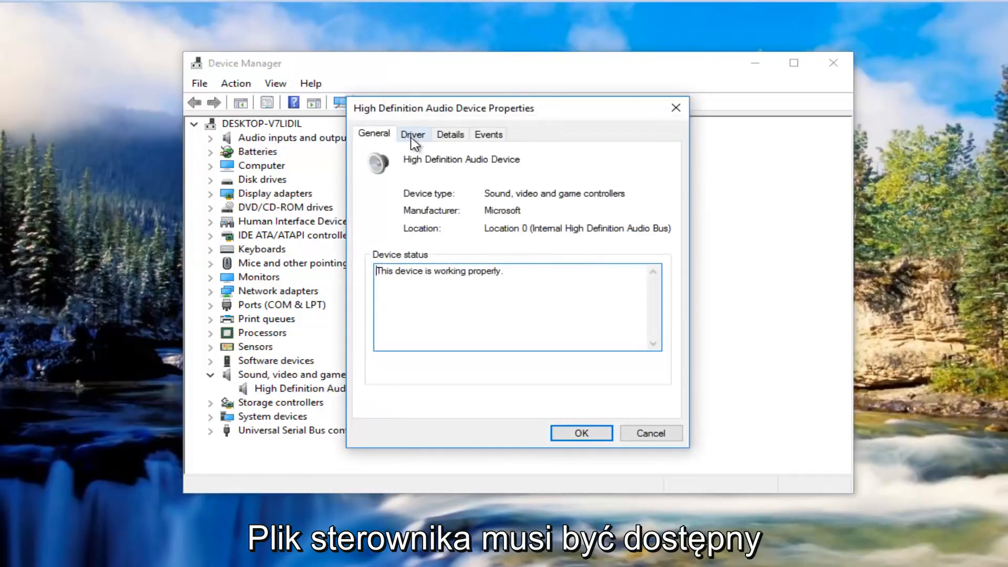
{"action": "left_click", "coordinate": [413, 134]}
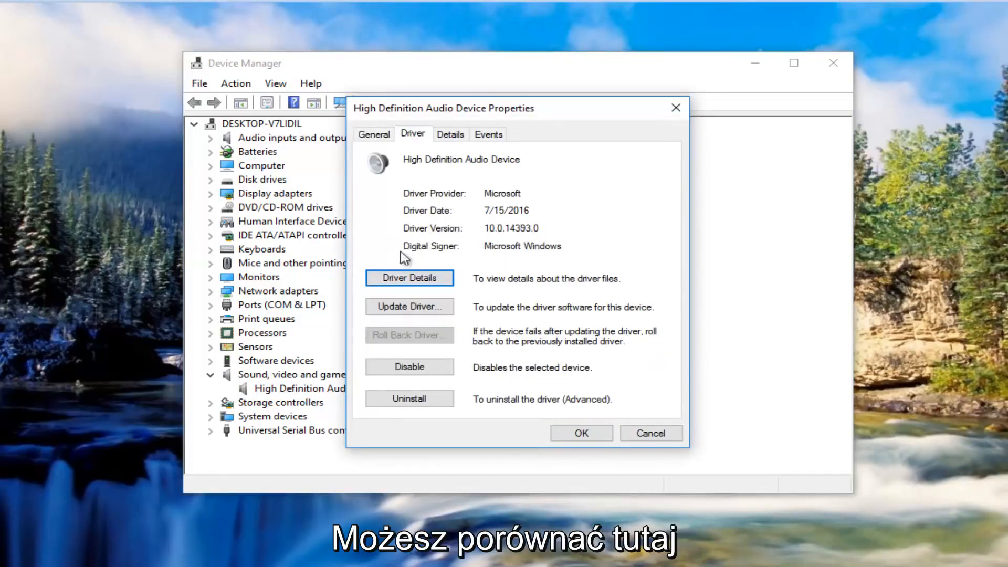
{"action": "mouse_move", "coordinate": [392, 359]}
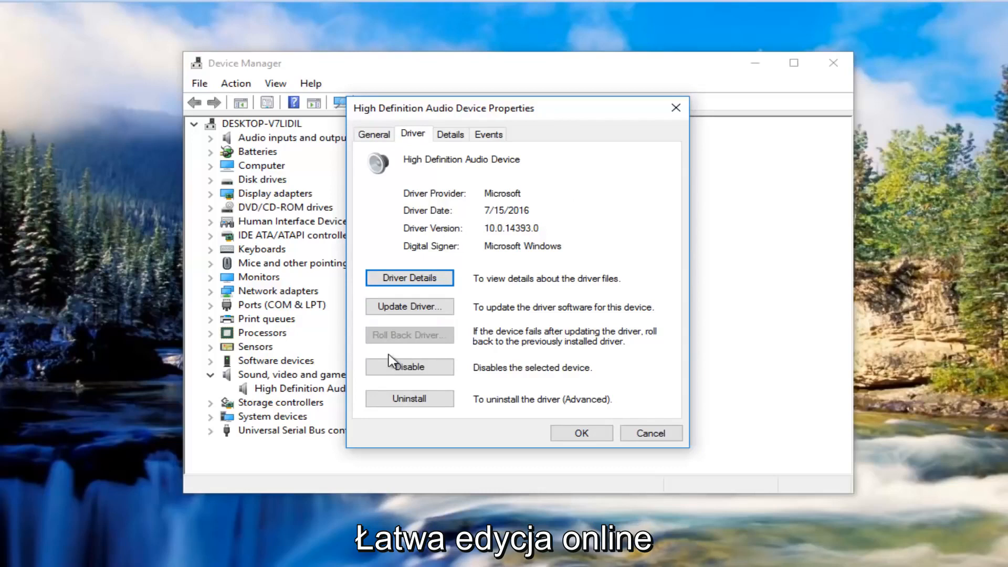
{"action": "mouse_move", "coordinate": [399, 353]}
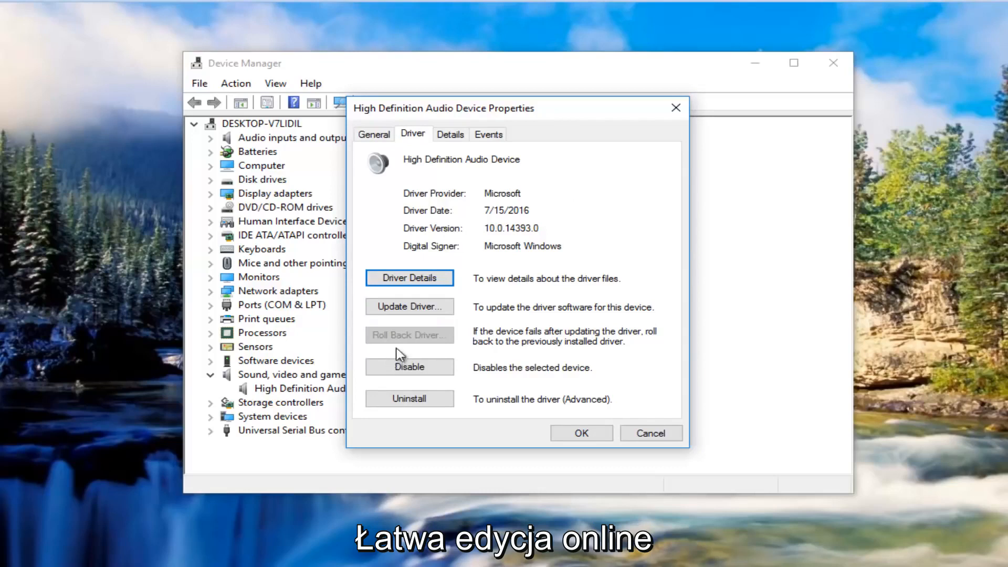
{"action": "mouse_move", "coordinate": [403, 335]}
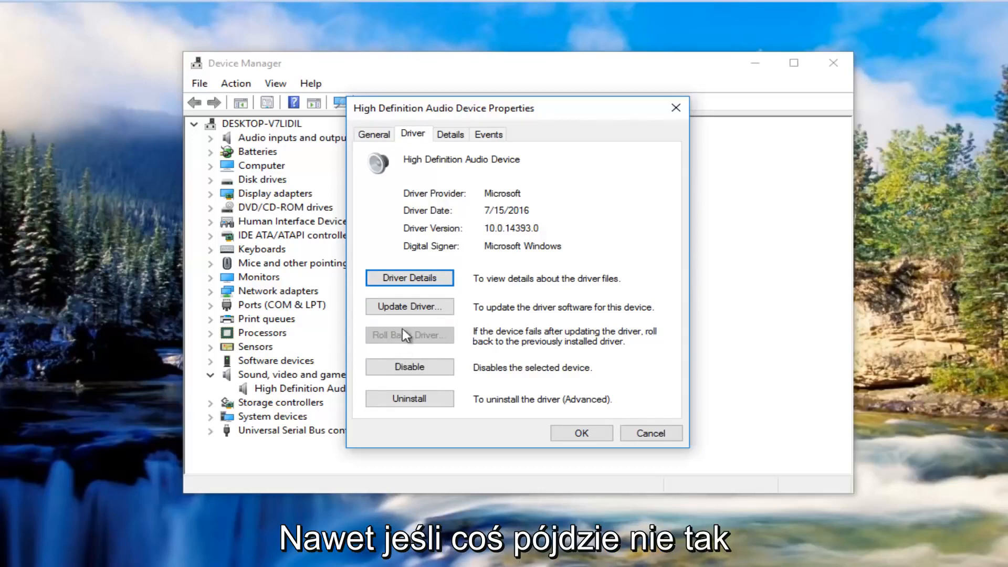
{"action": "mouse_move", "coordinate": [344, 234]}
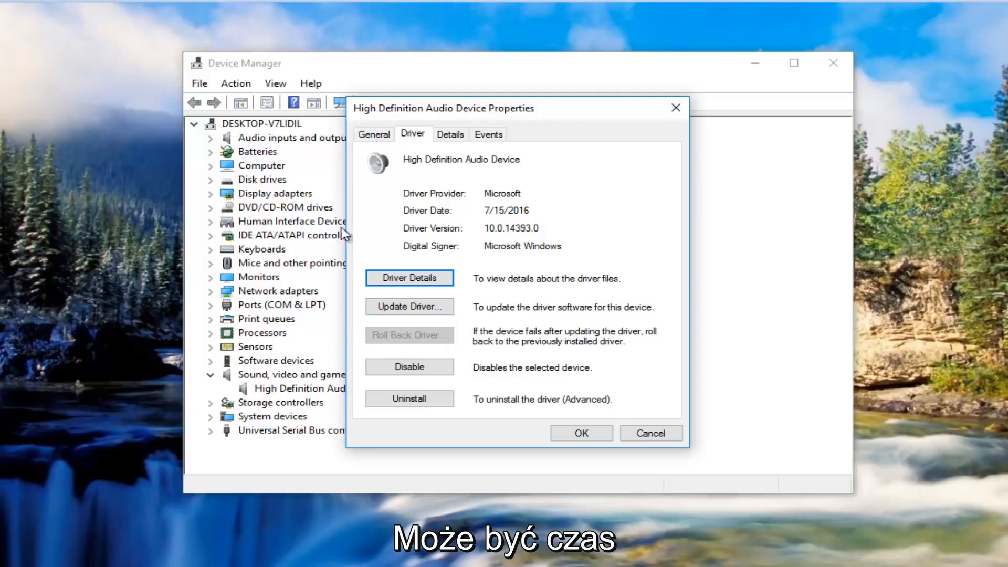
{"action": "mouse_move", "coordinate": [342, 412]}
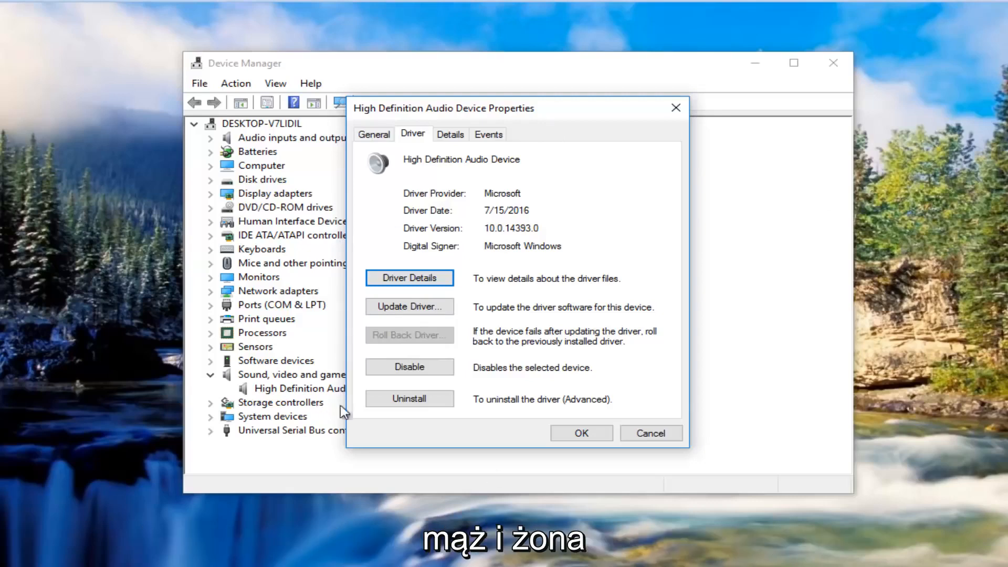
{"action": "mouse_move", "coordinate": [444, 345]}
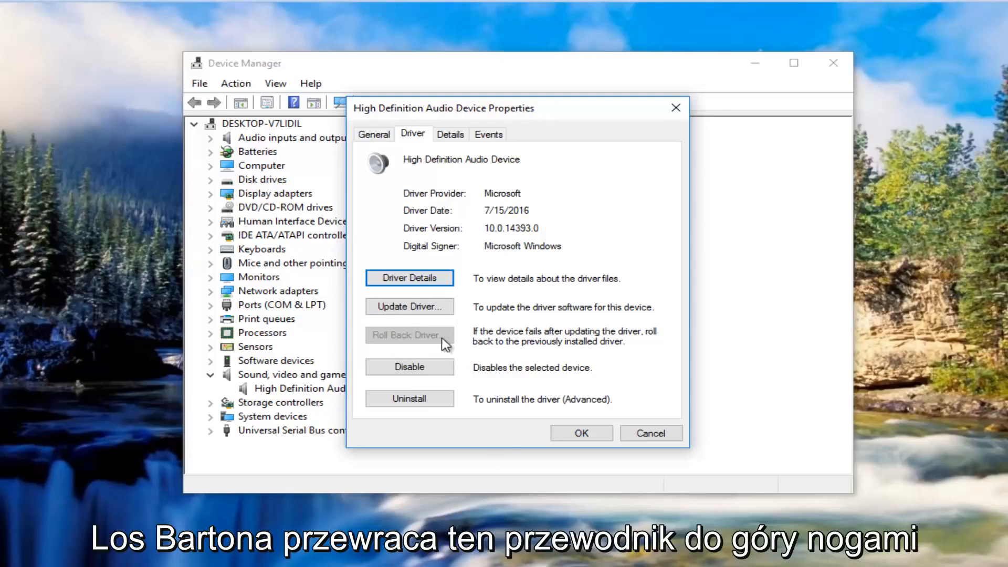
{"action": "mouse_move", "coordinate": [415, 334]}
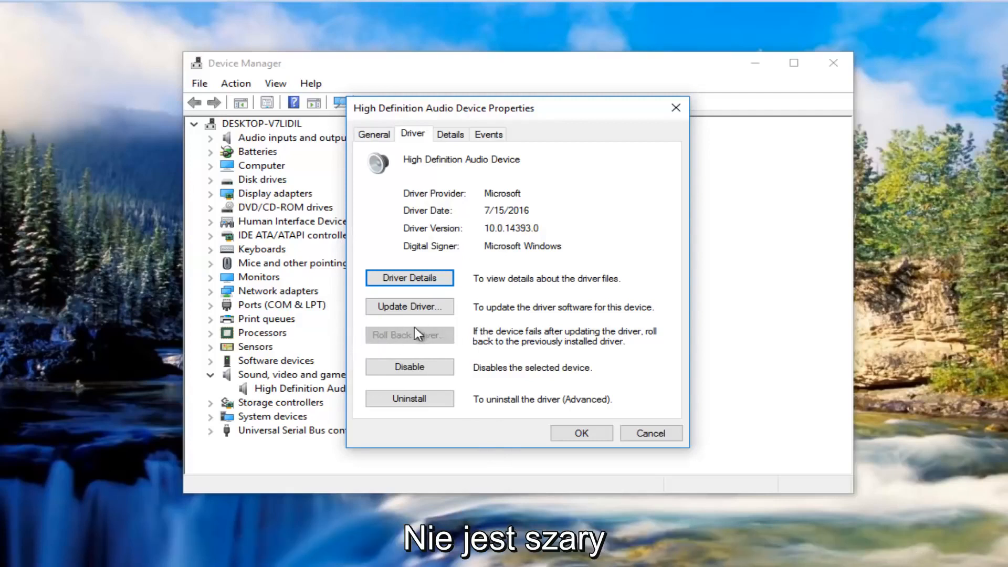
{"action": "mouse_move", "coordinate": [482, 350]}
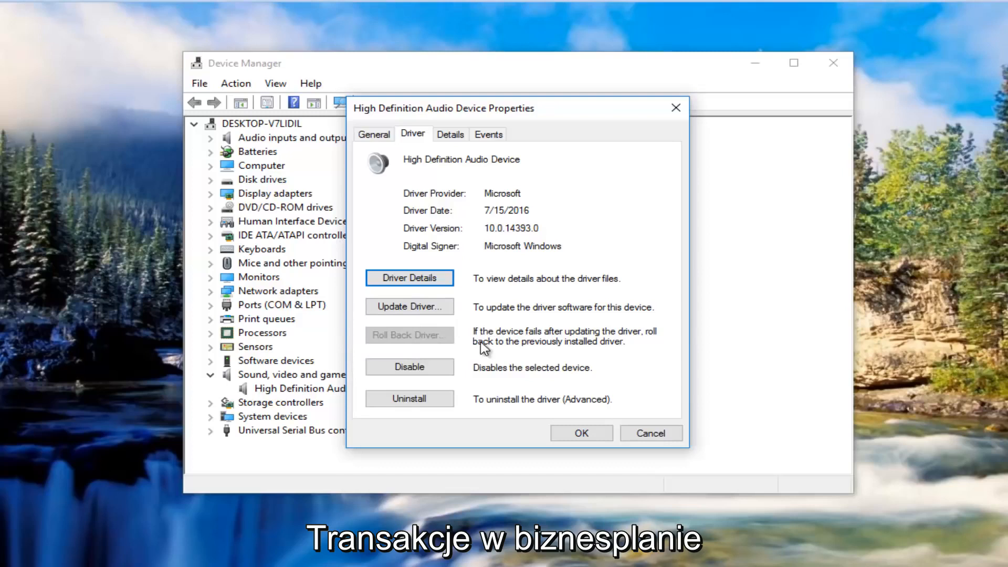
{"action": "mouse_move", "coordinate": [416, 339]}
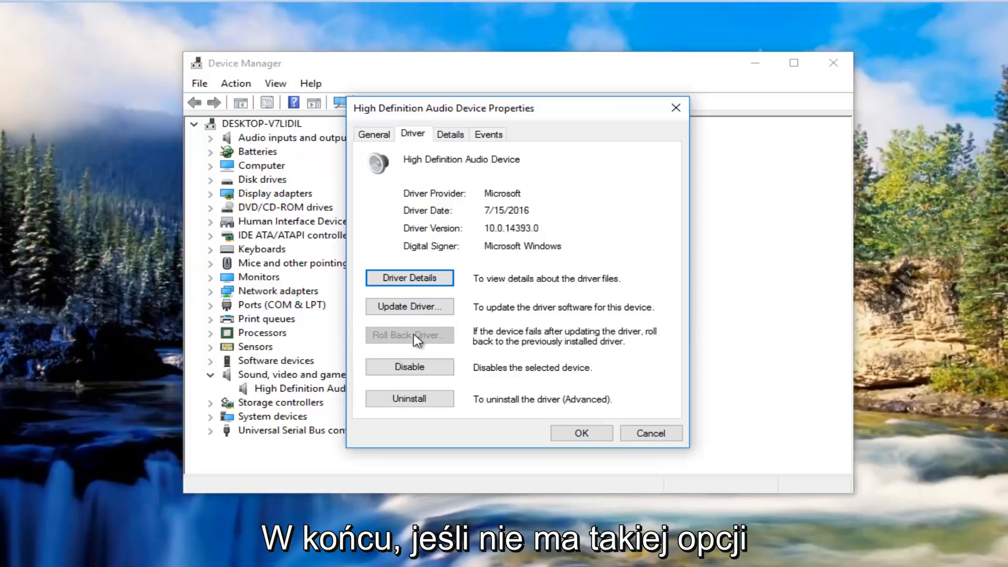
{"action": "mouse_move", "coordinate": [434, 336]}
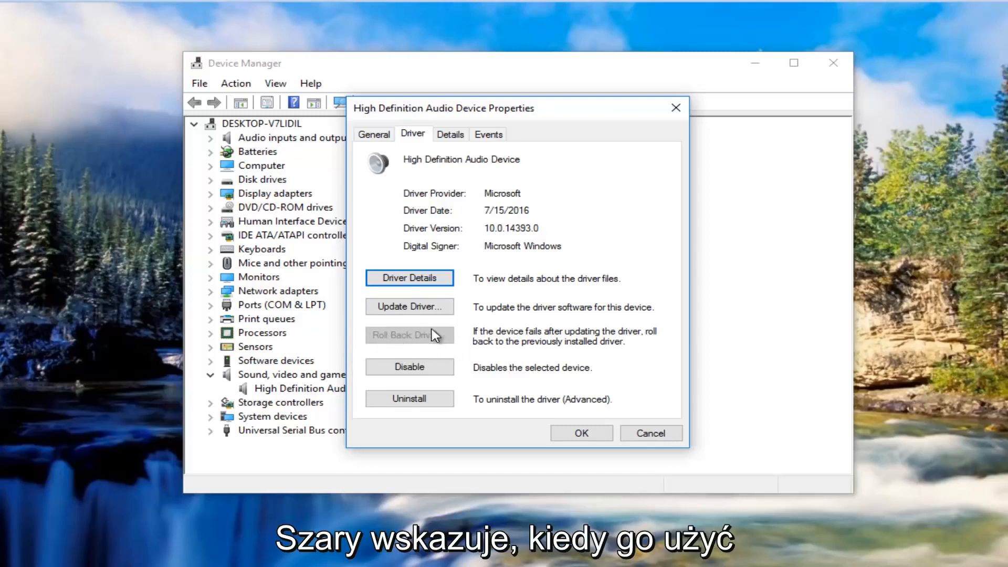
{"action": "mouse_move", "coordinate": [386, 343]}
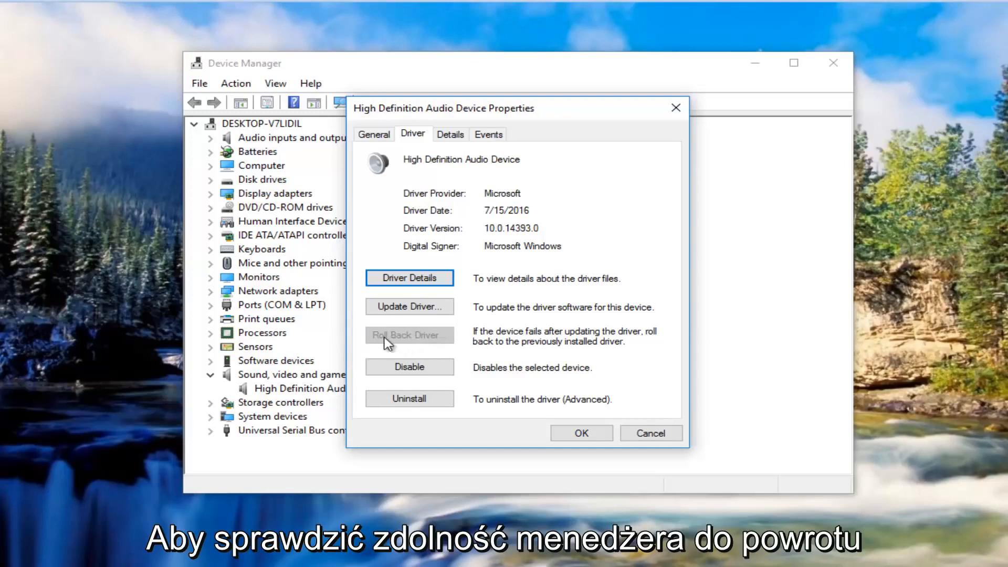
{"action": "mouse_move", "coordinate": [427, 346]}
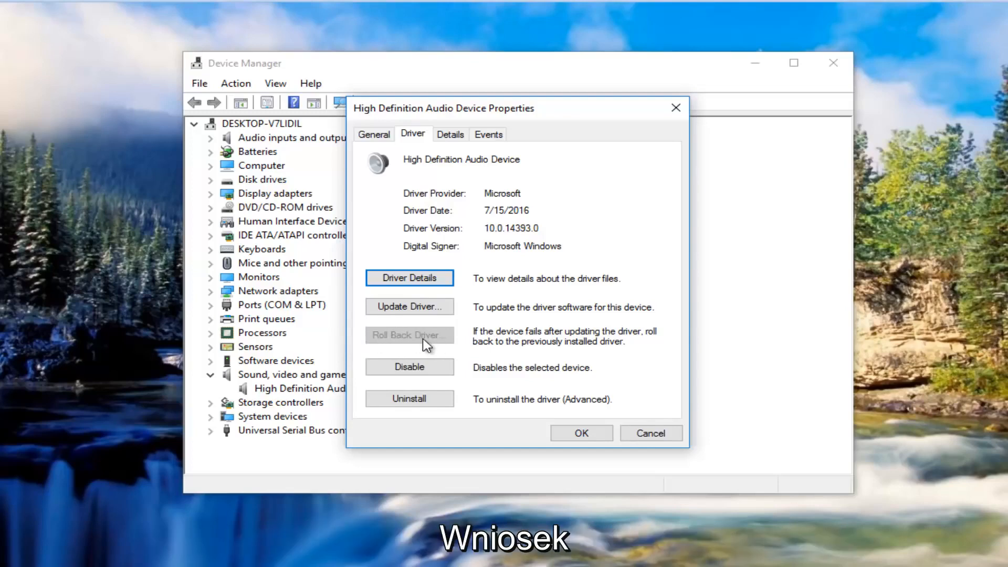
{"action": "mouse_move", "coordinate": [394, 343]}
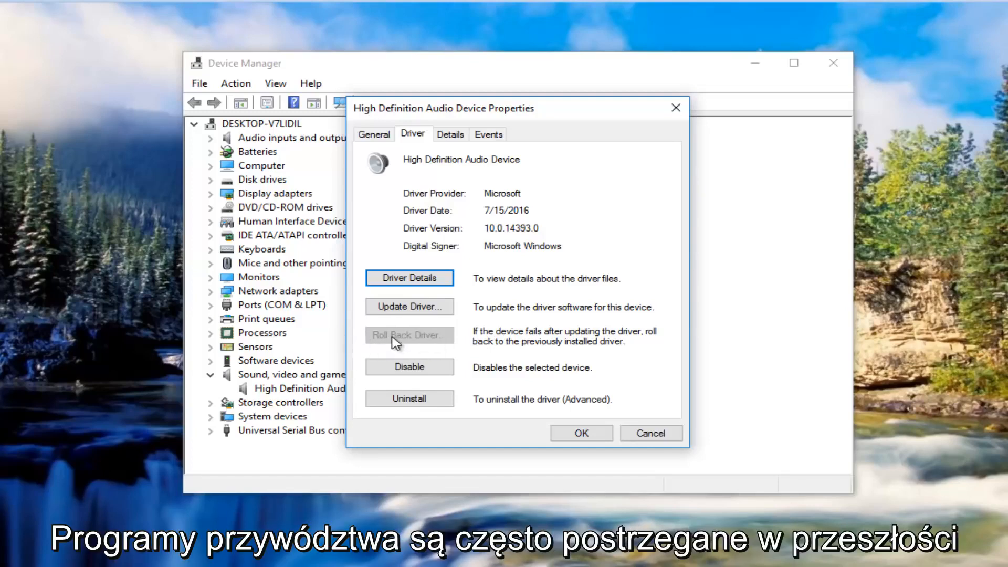
{"action": "mouse_move", "coordinate": [309, 347]}
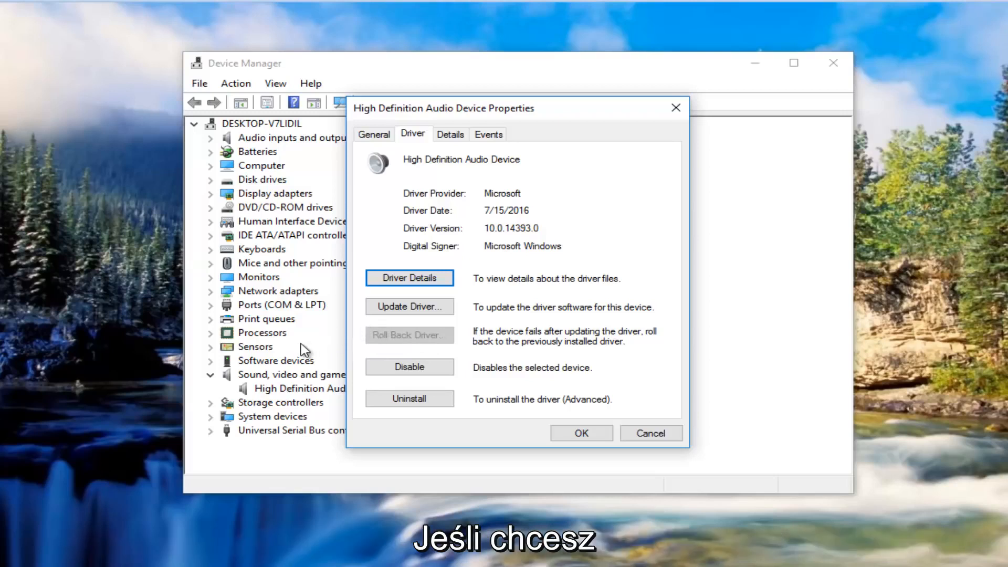
{"action": "mouse_move", "coordinate": [517, 322]}
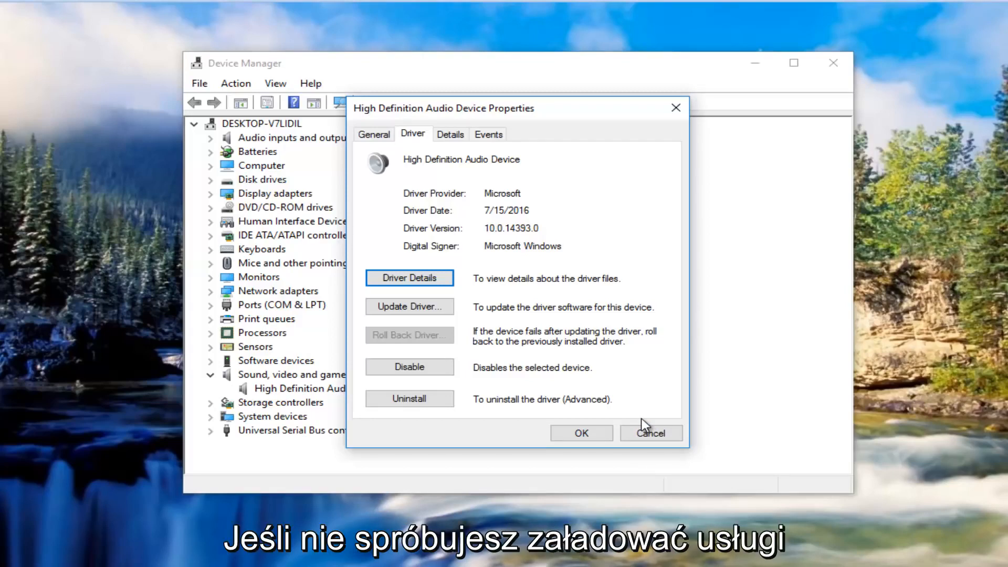
{"action": "mouse_move", "coordinate": [622, 376]}
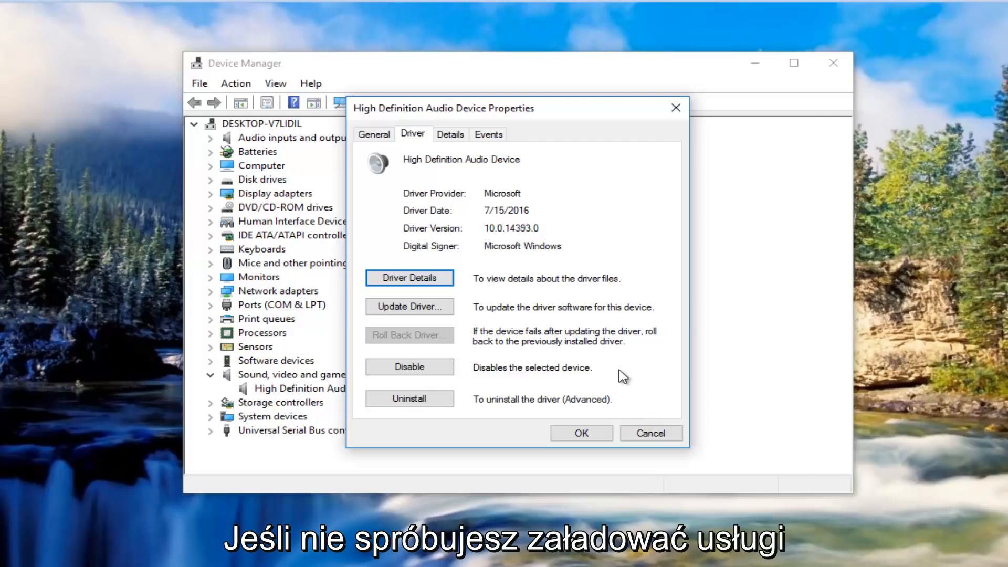
{"action": "mouse_move", "coordinate": [186, 287]}
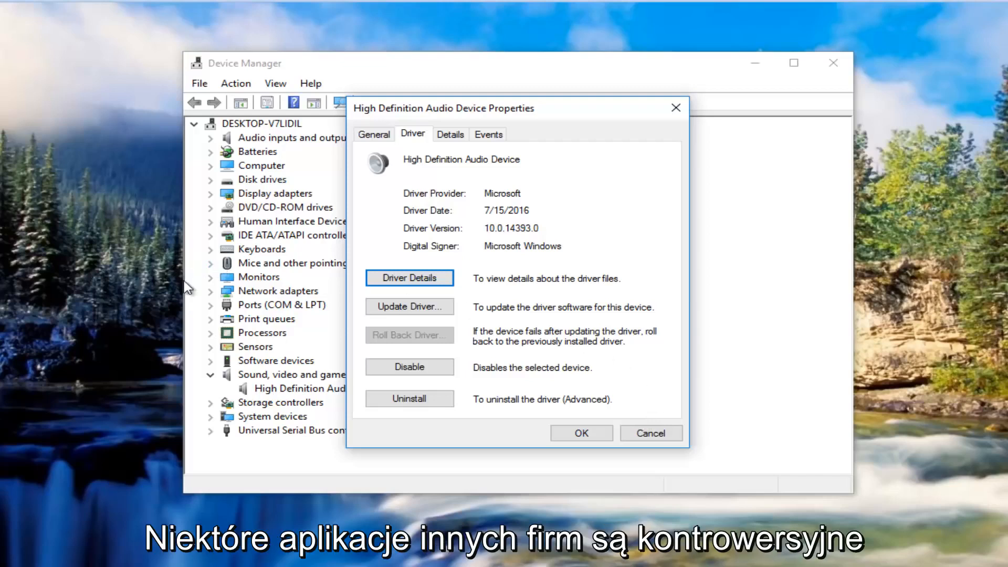
{"action": "mouse_move", "coordinate": [724, 89]}
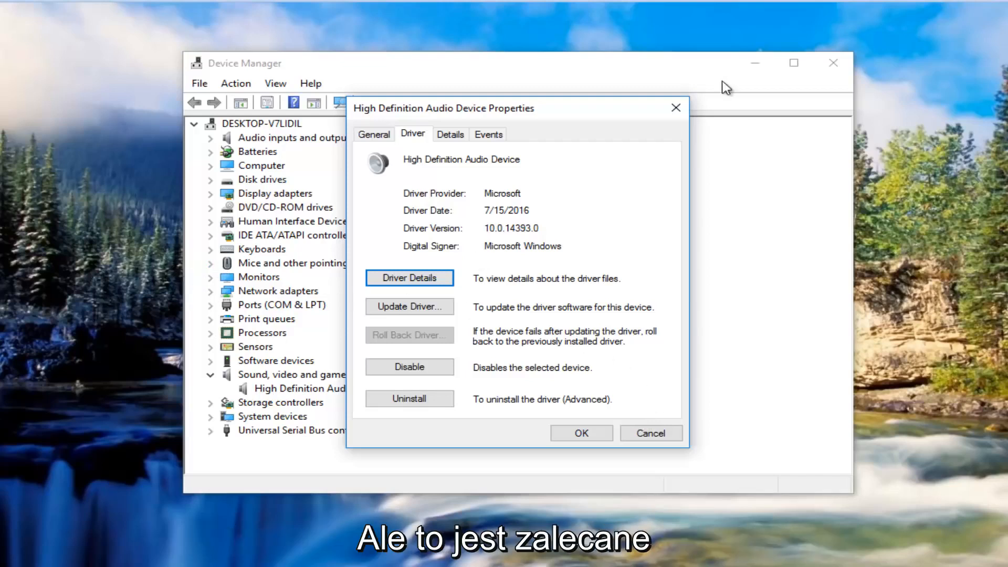
Step: Close the audio device Properties window and Device Manager
{"action": "left_click", "coordinate": [650, 433]}
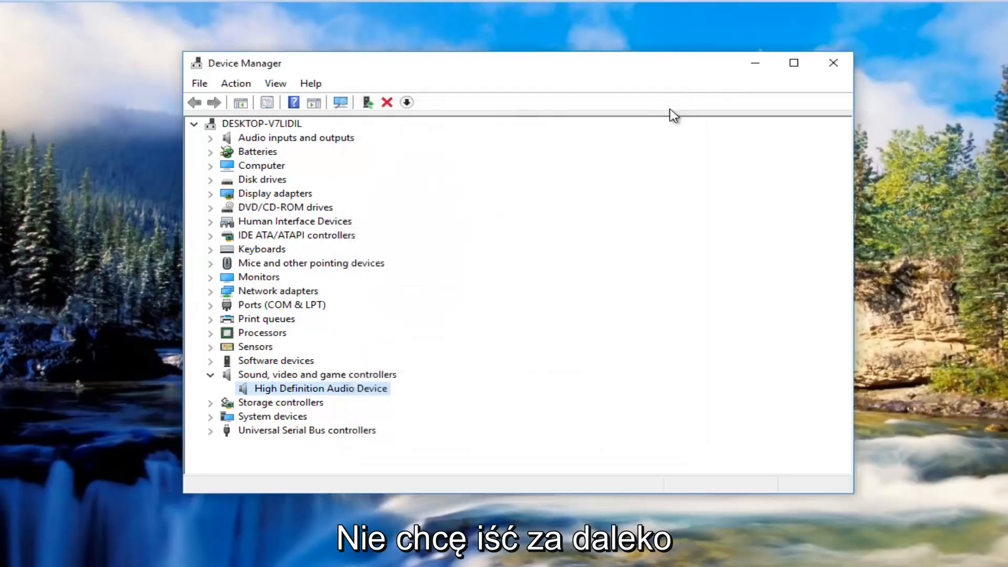
{"action": "mouse_move", "coordinate": [687, 76]}
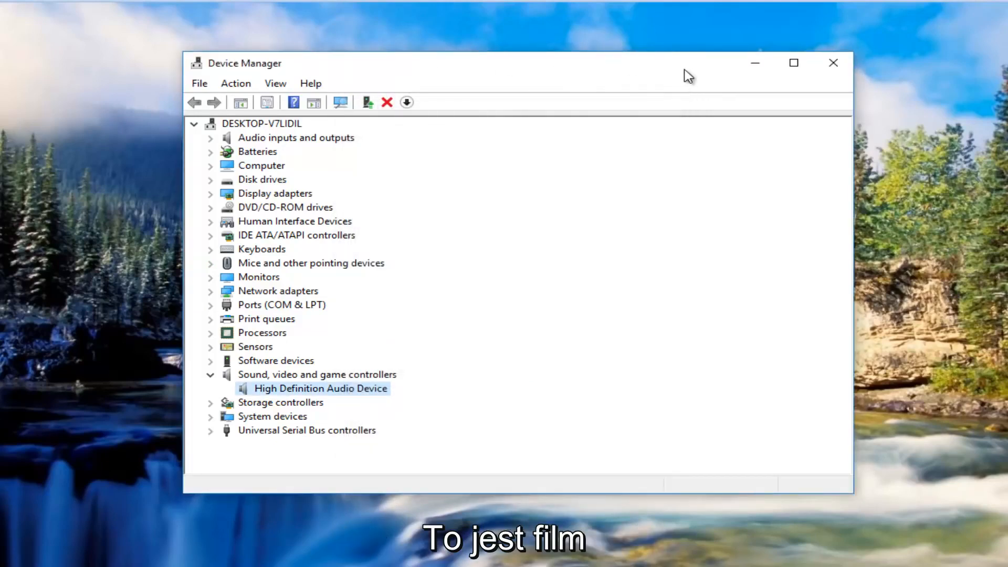
{"action": "mouse_move", "coordinate": [814, 58]}
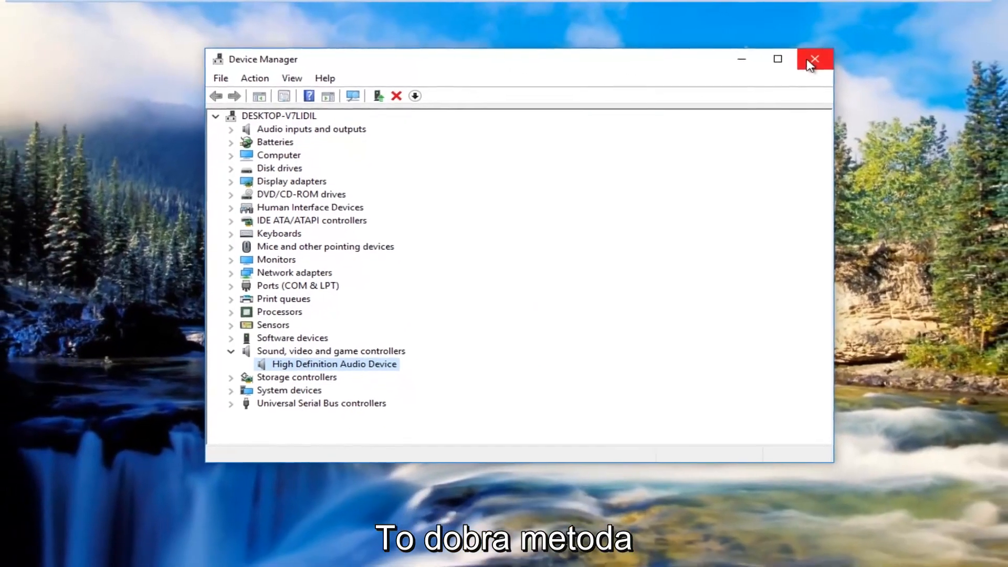
{"action": "left_click", "coordinate": [814, 59]}
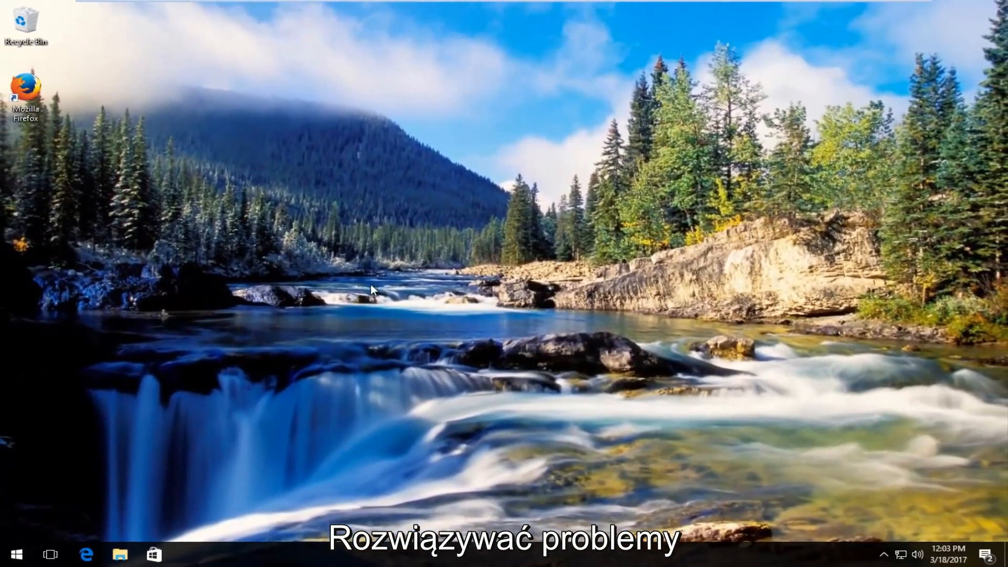